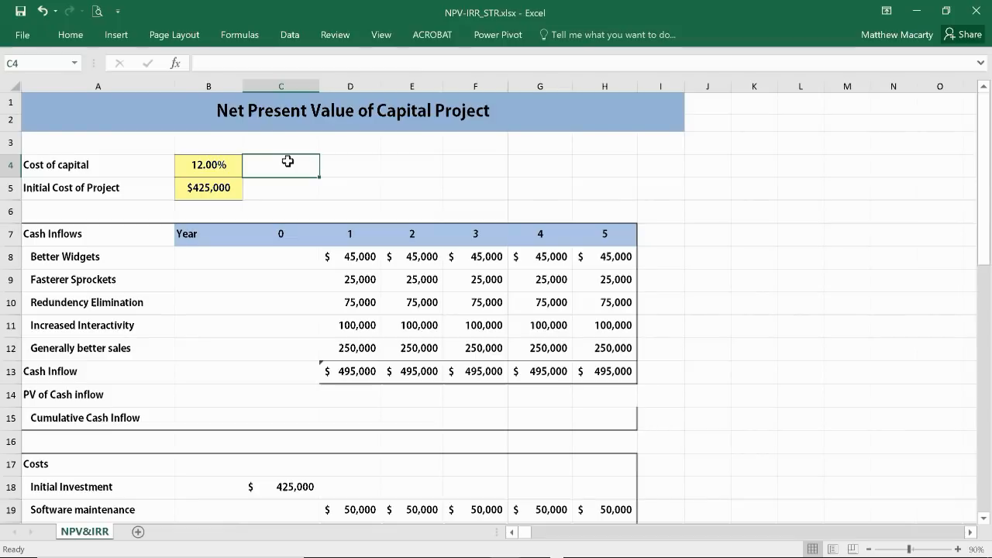
- Review the 12% cost of capital, $425,000 initial cost and the year 1 PV cell
left_click(208, 165)
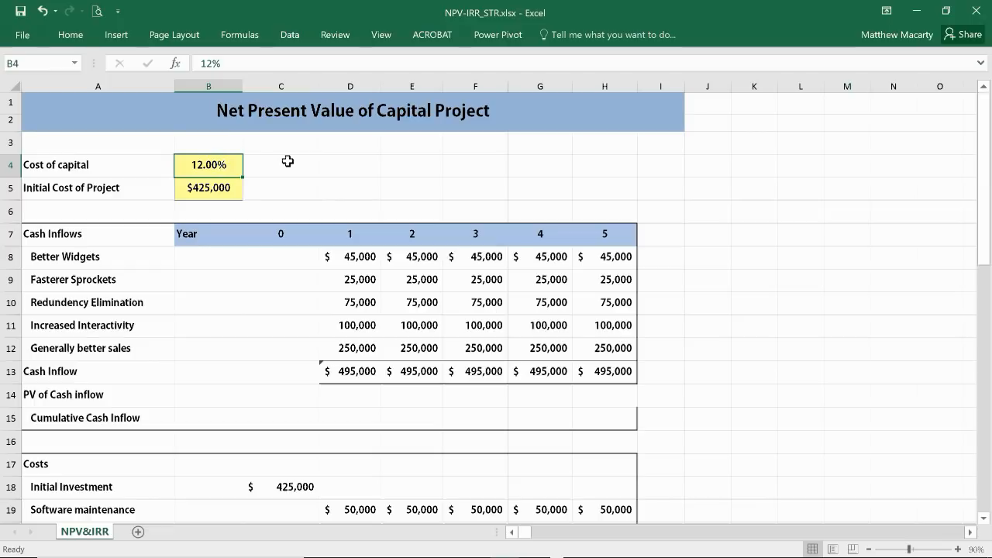
left_click(207, 187)
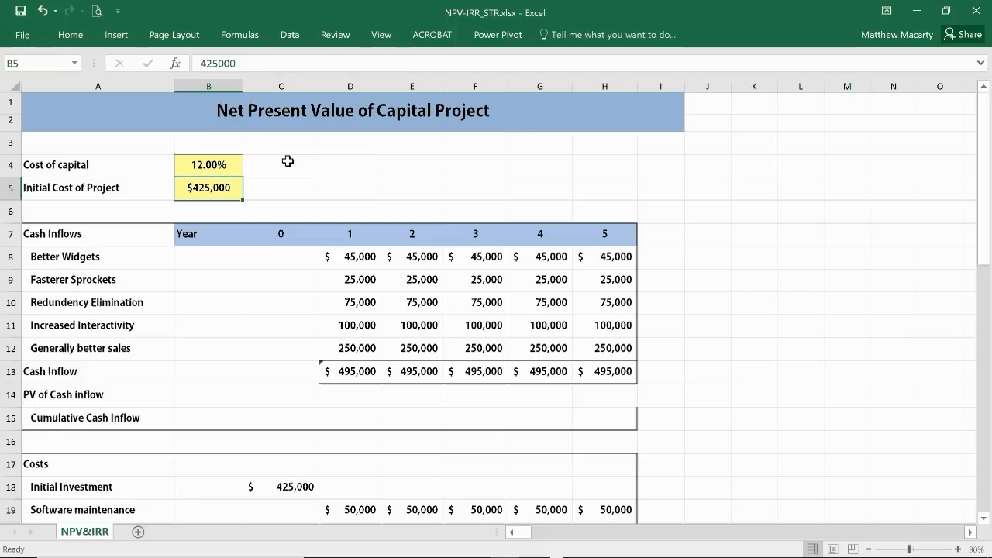
left_click(208, 326)
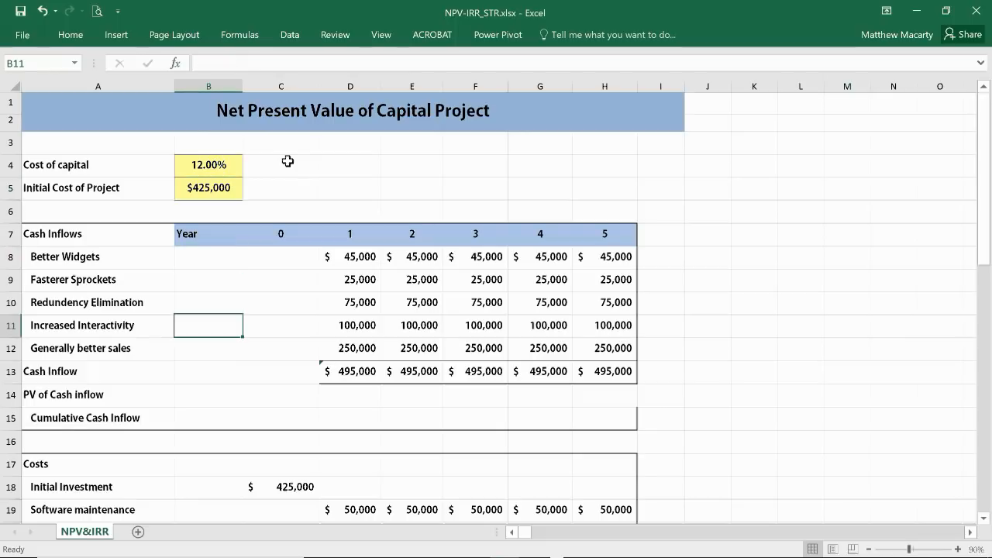
left_click(350, 395)
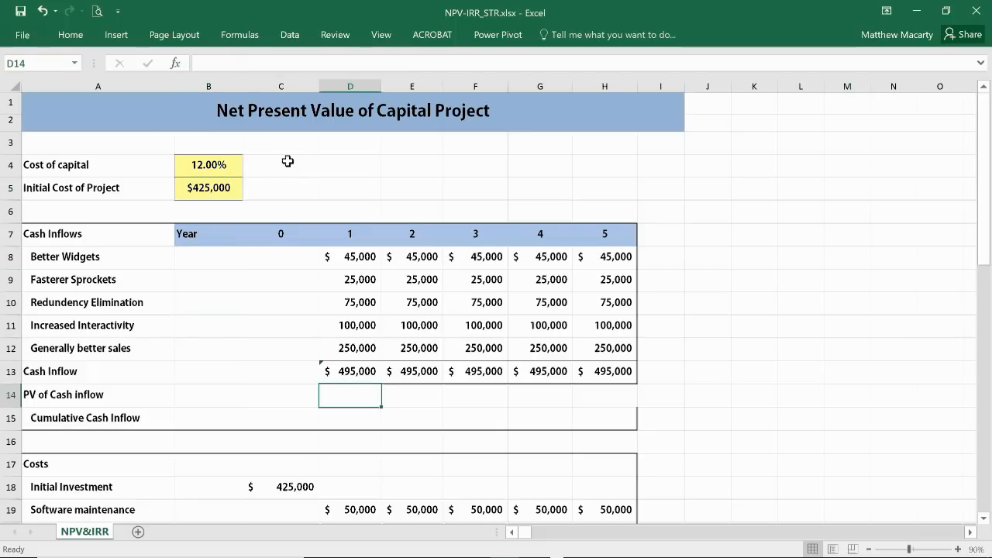
left_click(350, 371)
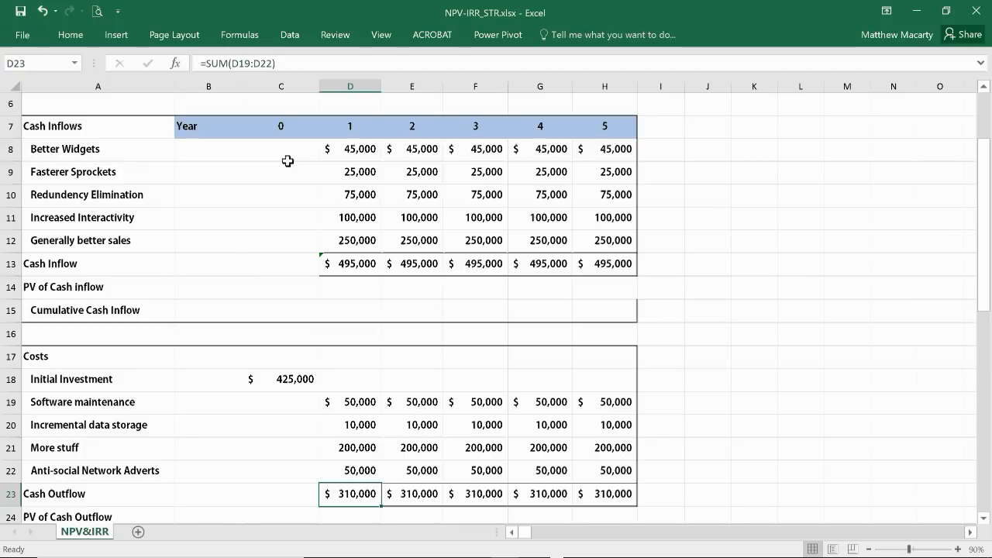
mouse_move(363, 282)
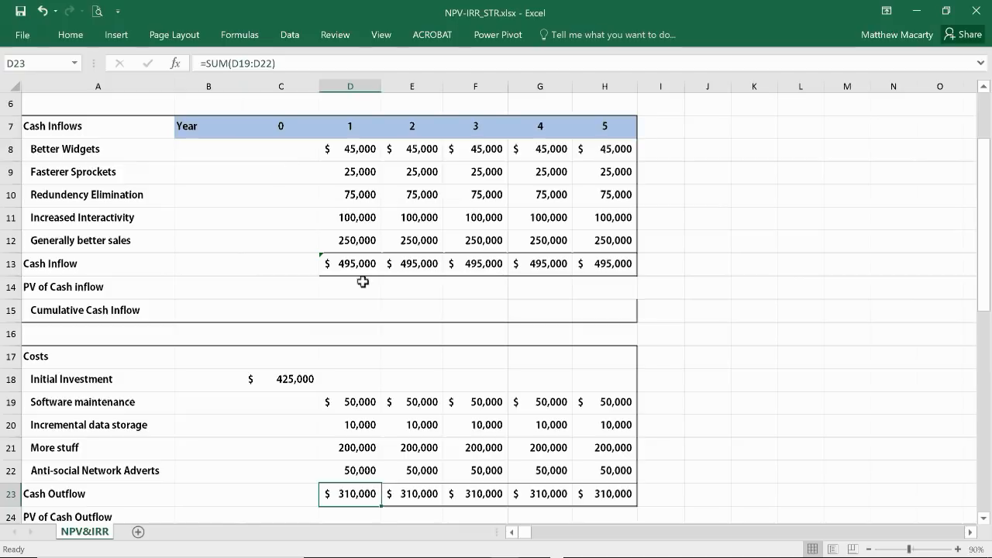
scroll("up", 3)
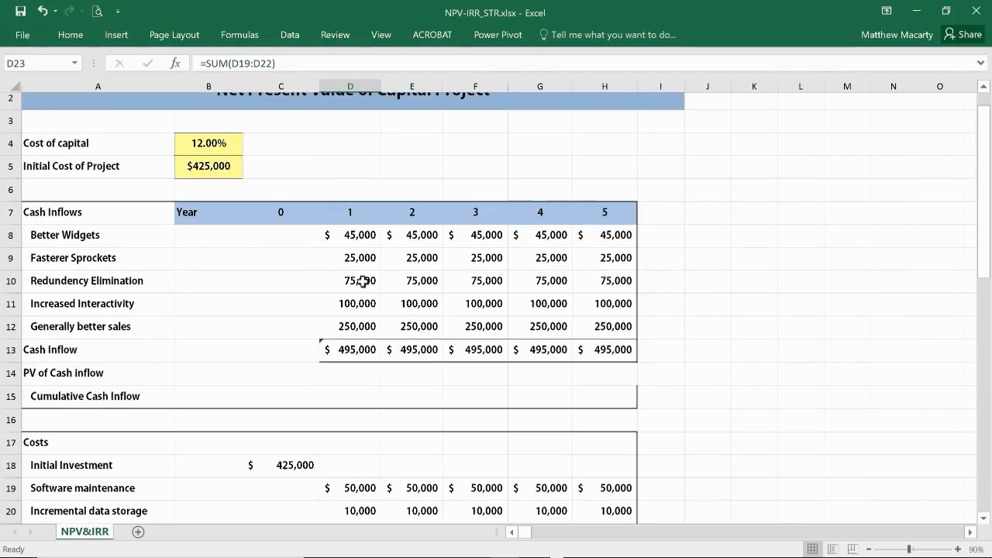
- Enter =D13/(1+$B$4)^D7 in D14, giving a year 1 PV of cash inflow of $441,964
left_click(350, 372)
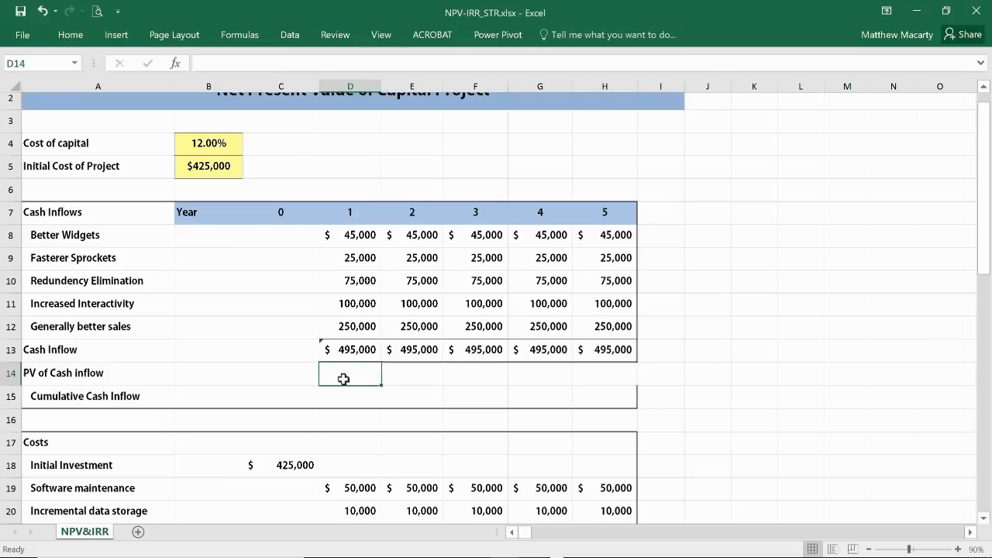
type("=D13")
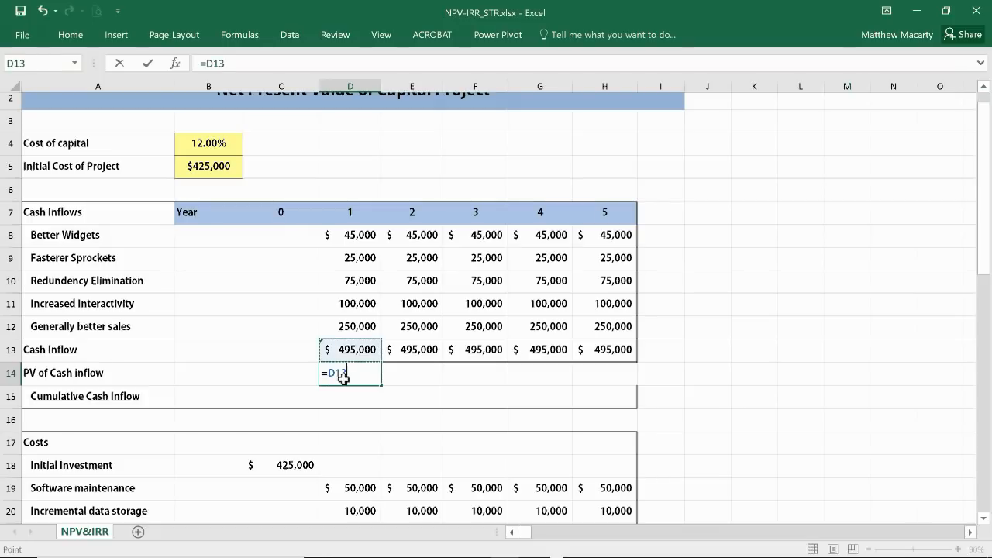
type("/")
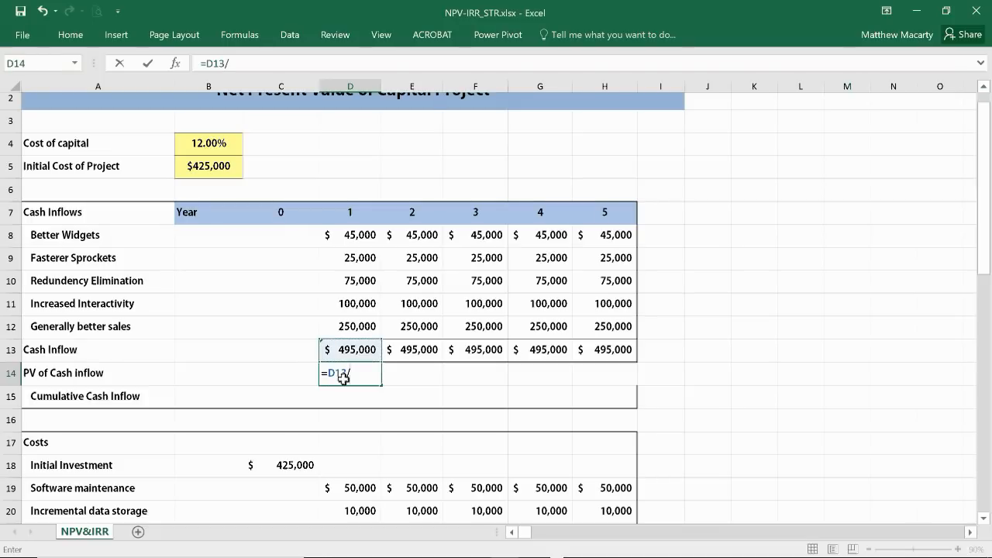
type("(1")
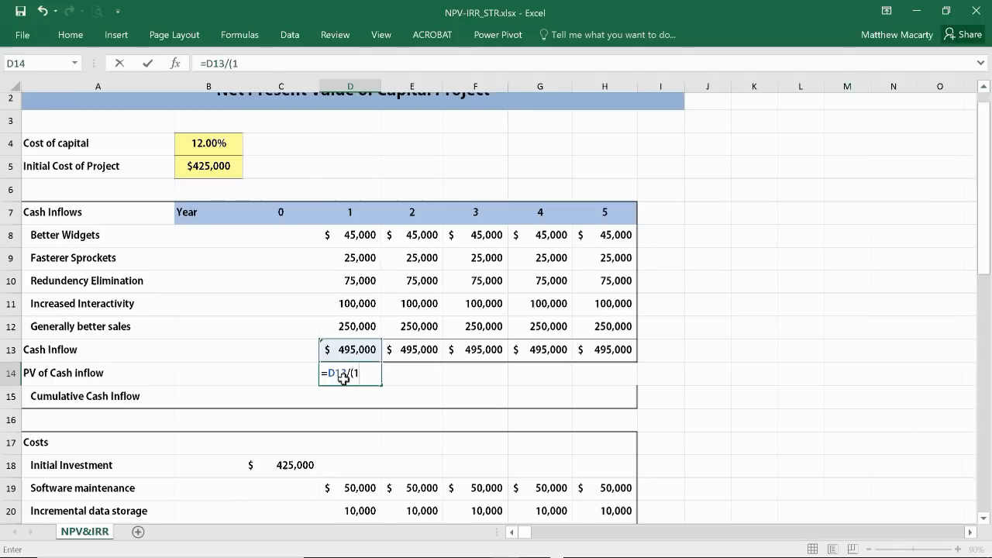
mouse_move(319, 297)
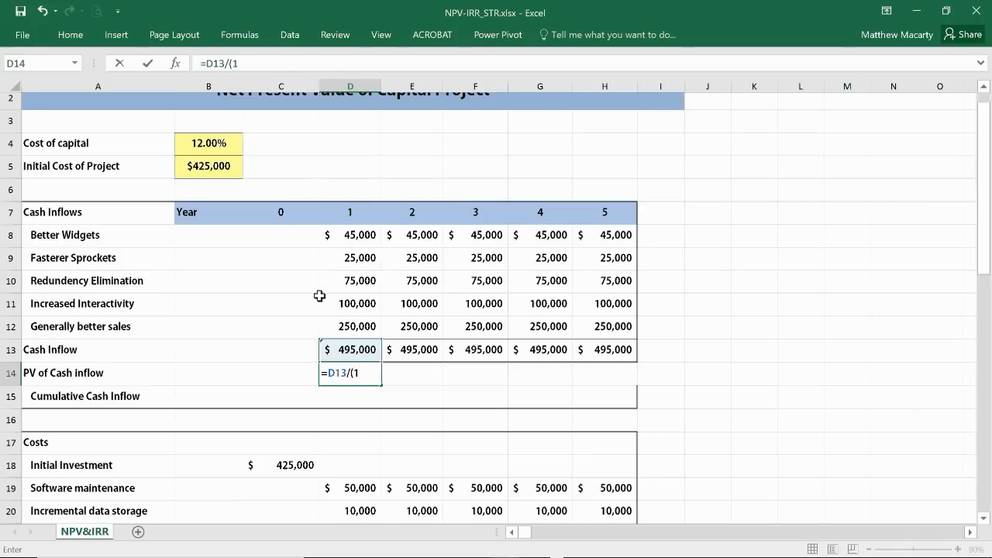
type("+")
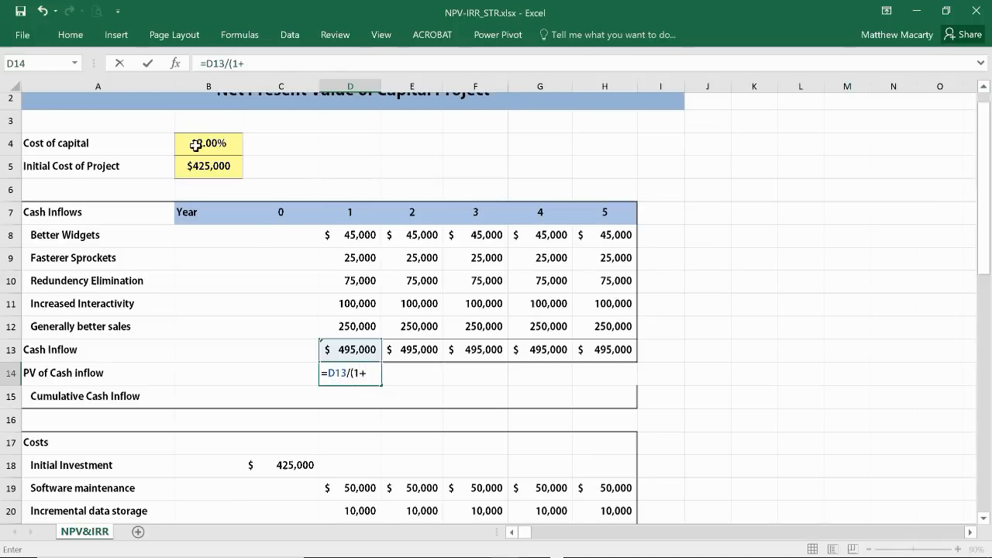
left_click(208, 143)
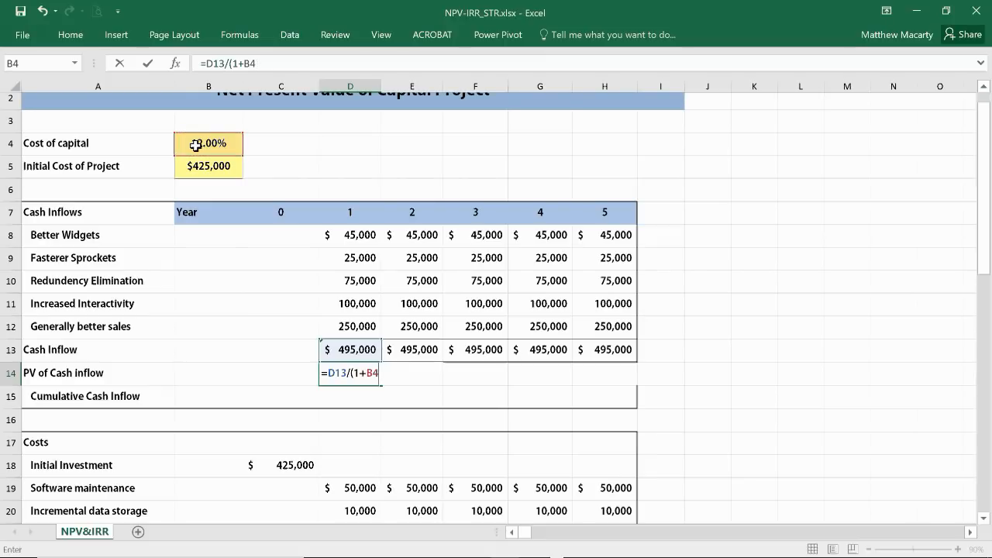
key("f4")
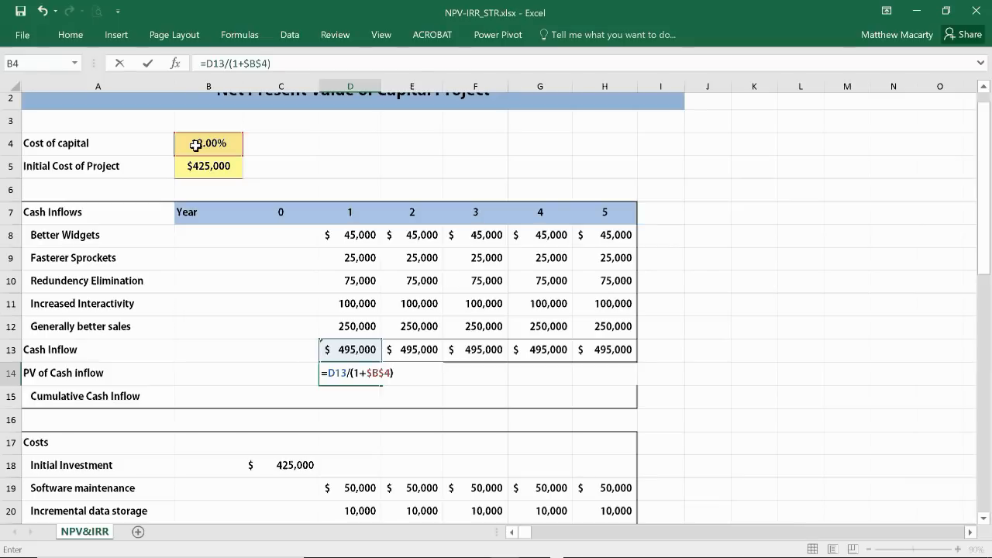
type("^")
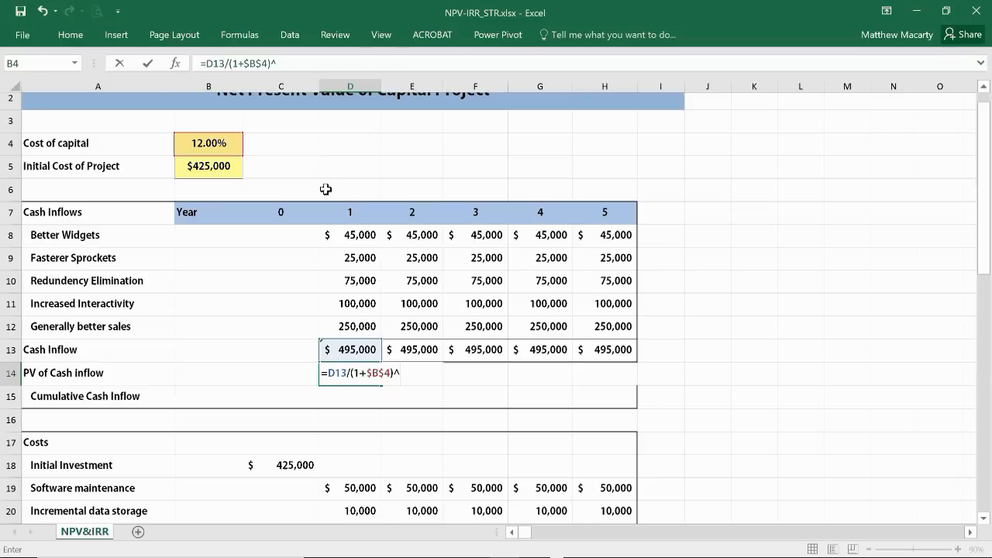
left_click(350, 211)
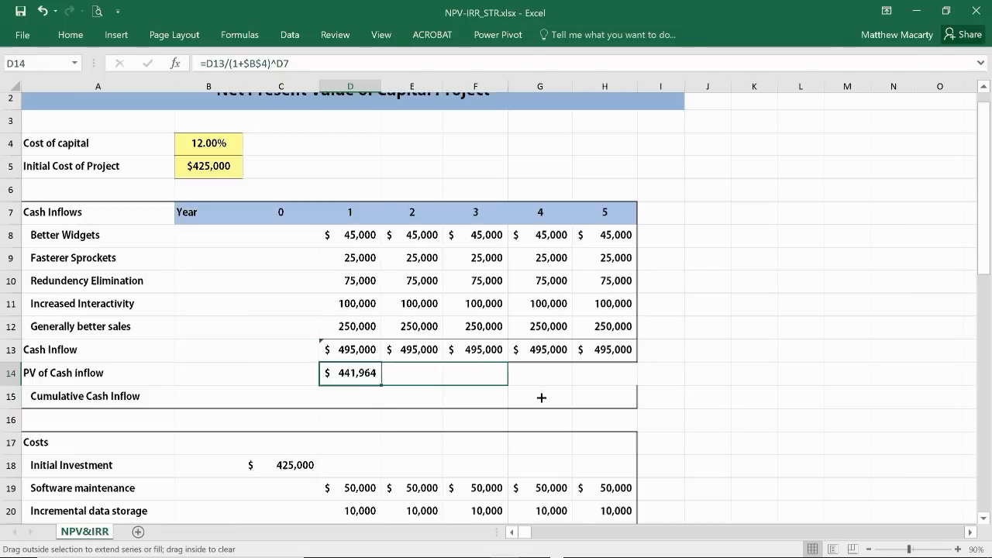
- Fill the PV formula across D14:H14, years 2–5 ending at $280,876, and select the five values
left_click_drag(382, 372, 632, 372)
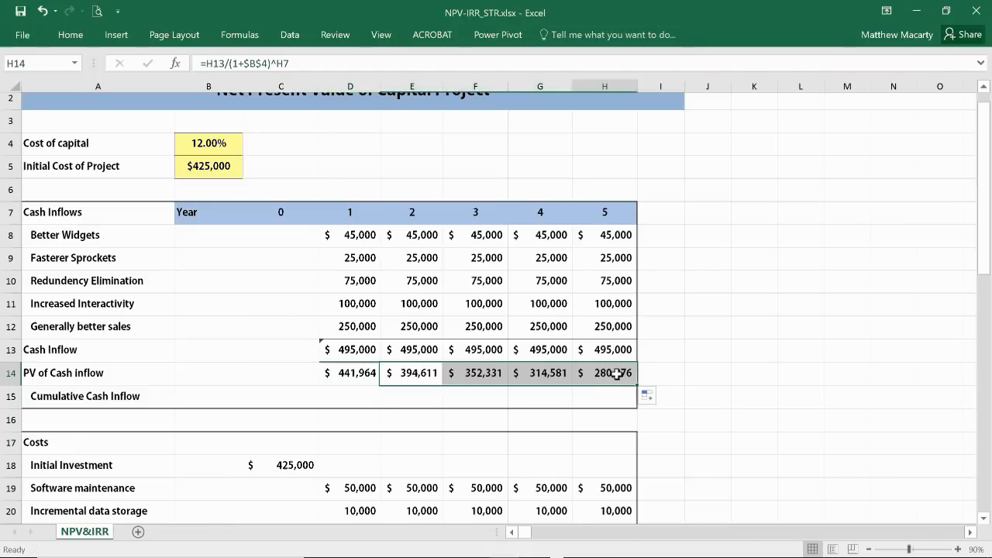
left_click(604, 397)
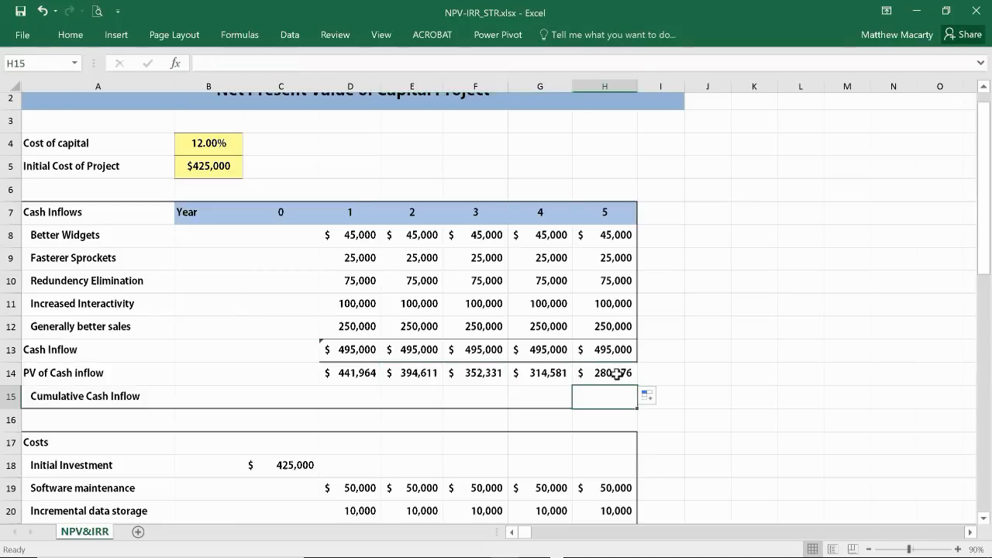
left_click(351, 397)
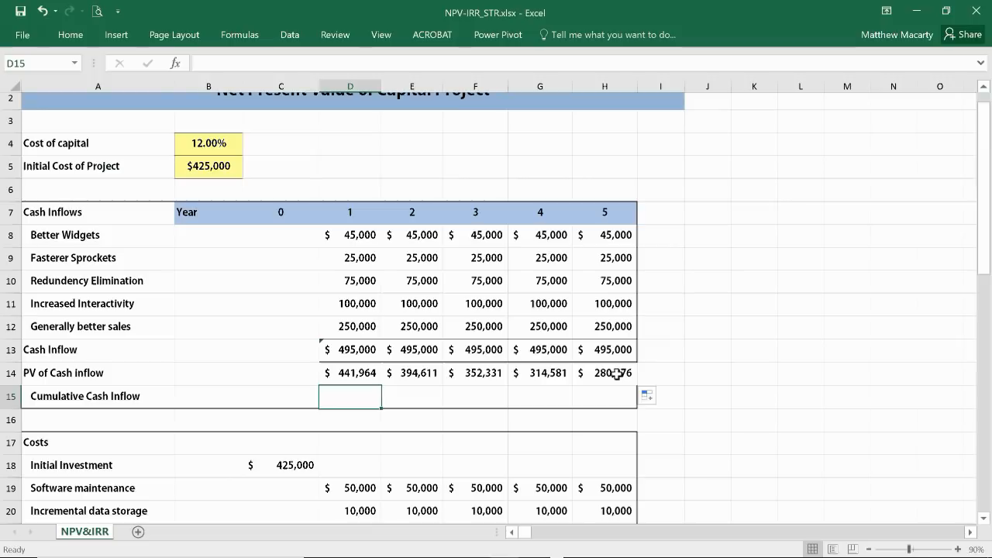
left_click(350, 372)
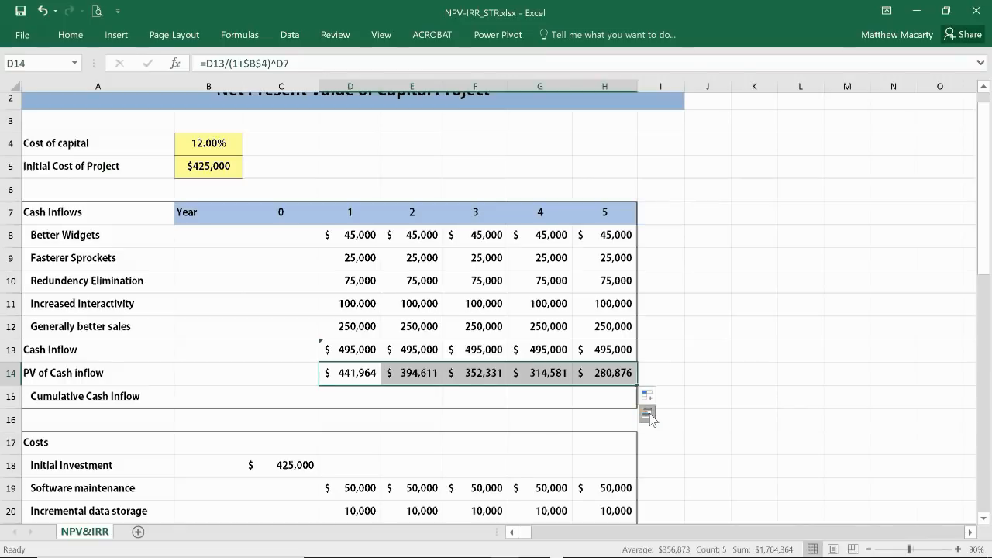
- Add running totals via Quick Analysis so Cumulative Cash Inflow reaches $1,784,364 in year 5
left_click(648, 410)
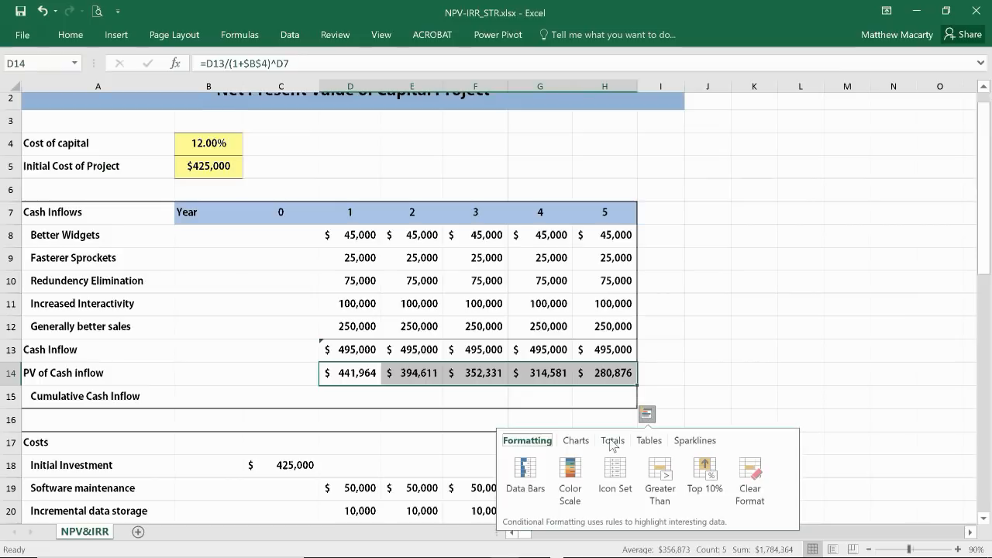
left_click(613, 440)
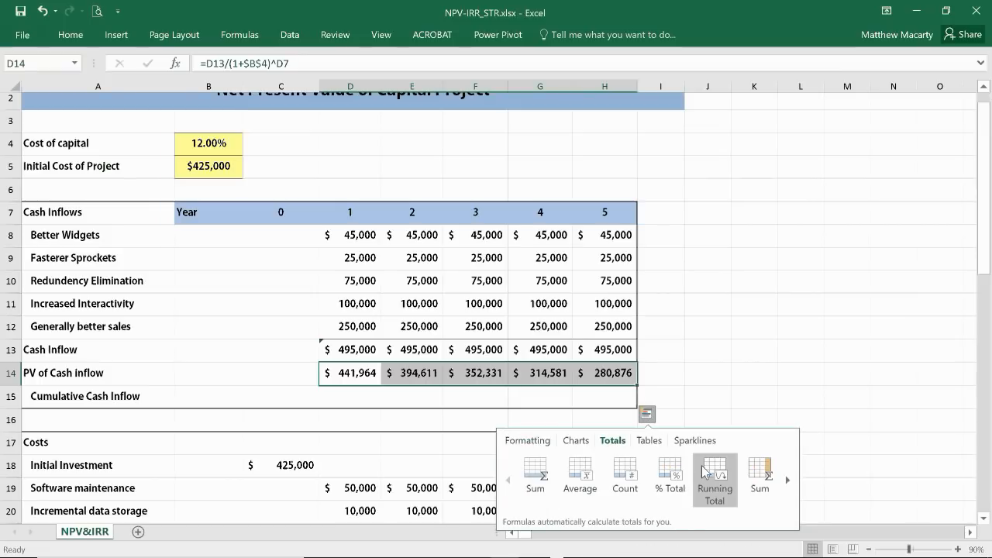
left_click(714, 472)
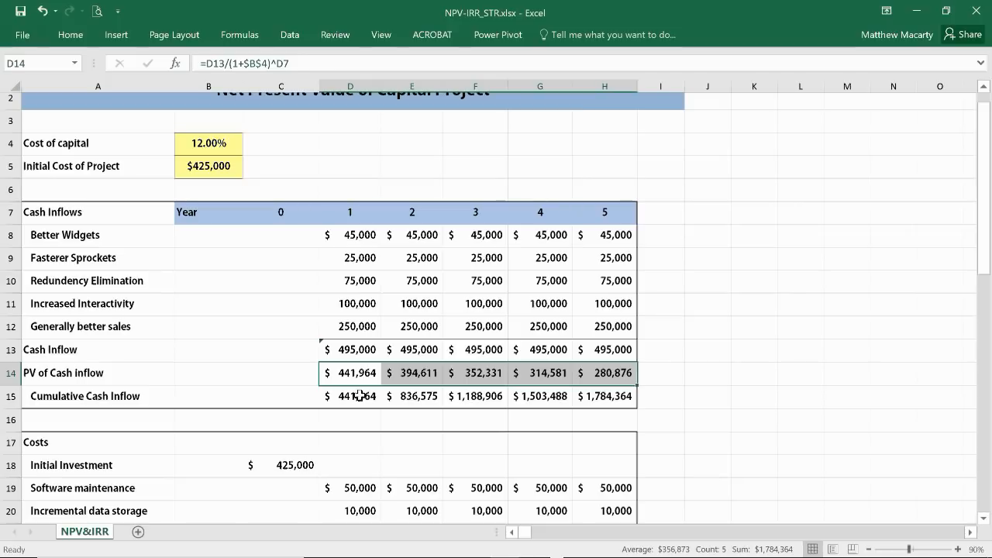
- Check the =SUM($D$14:D14) running-total formulas in D15 and H15
left_click(351, 397)
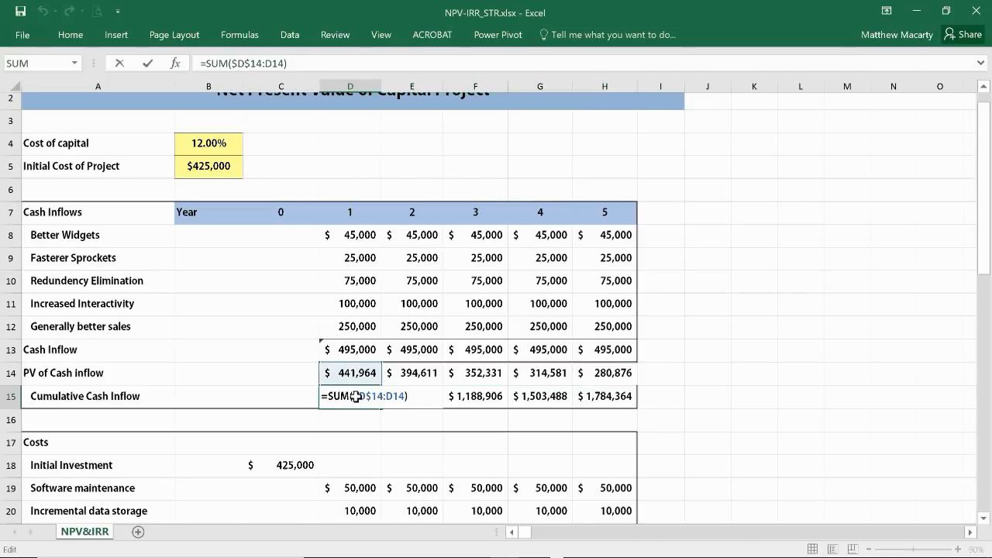
mouse_move(748, 463)
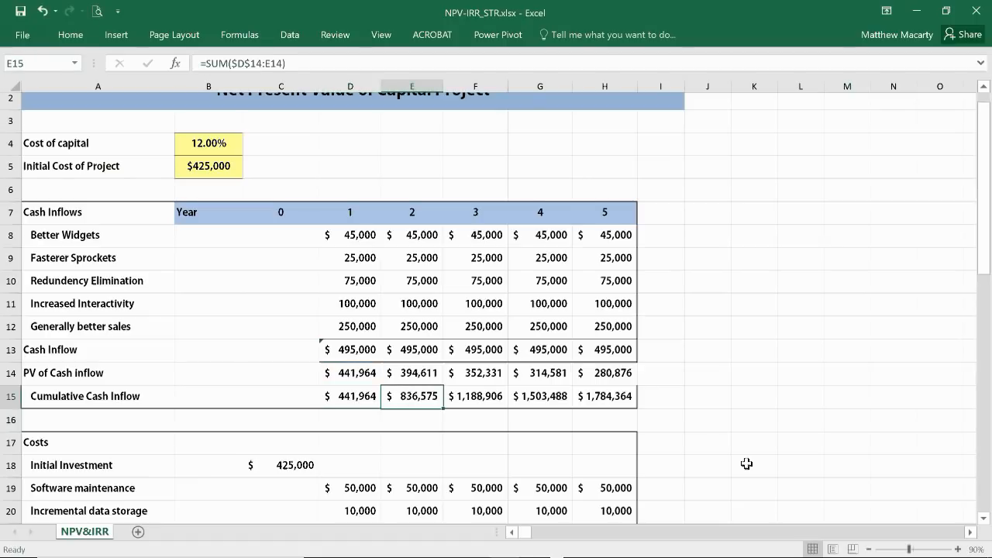
left_click(604, 397)
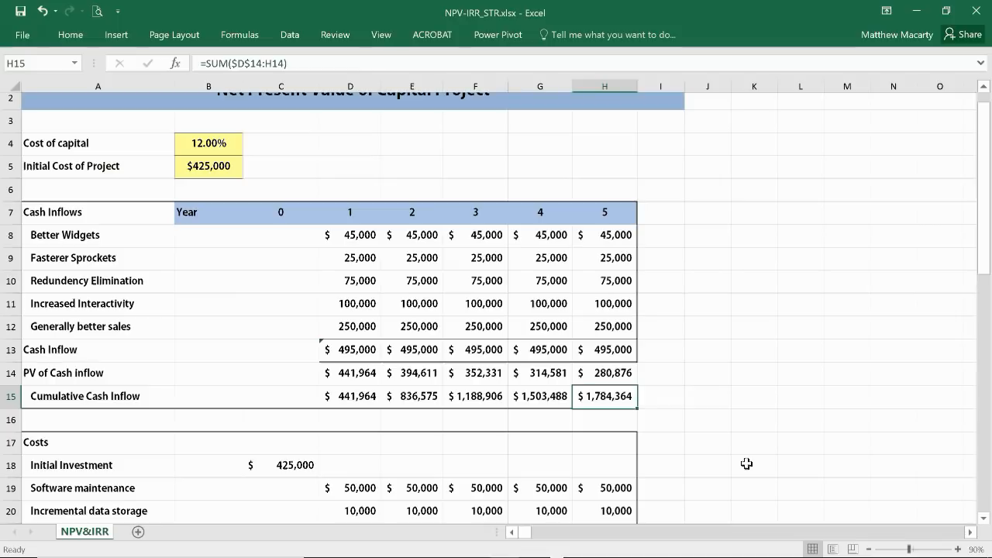
scroll("down", 3)
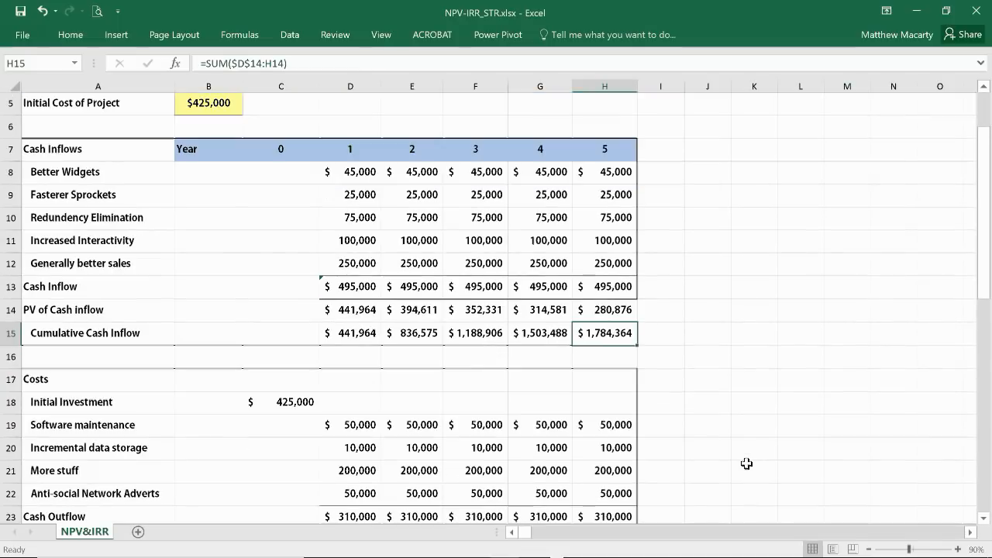
- Enter =D23/(1+$B$4)^D7 in D24, giving a year 1 PV of cash outflow of $276,786
scroll("down", 3)
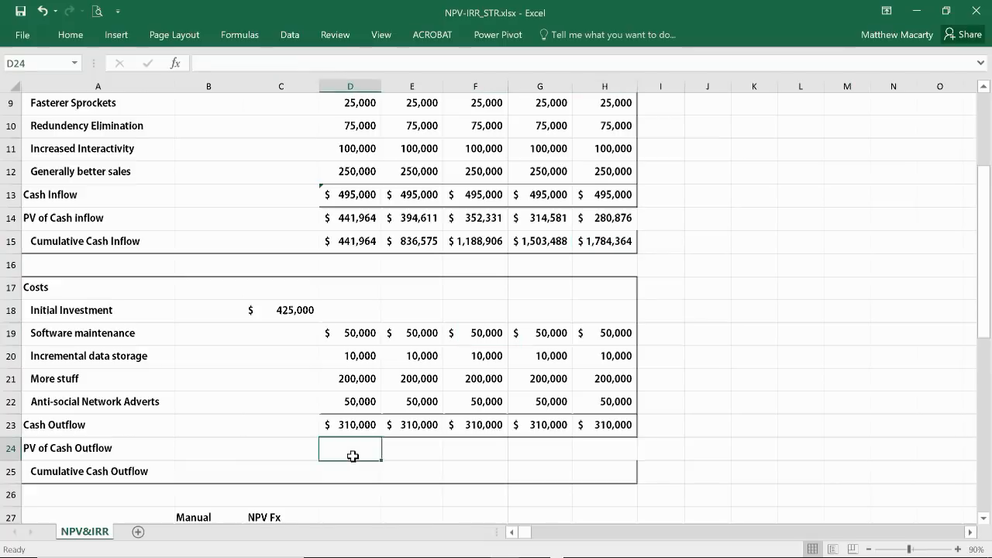
left_click(351, 425)
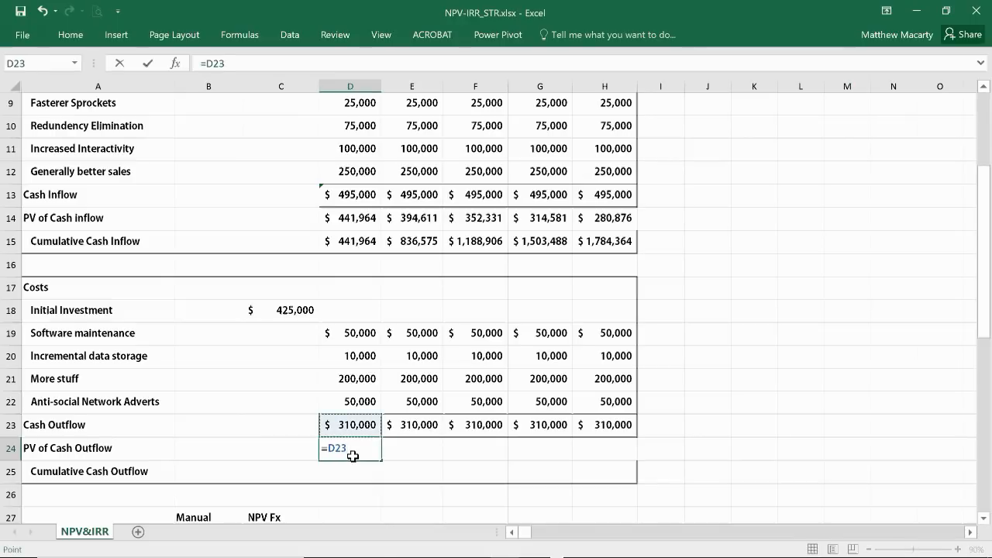
type("/")
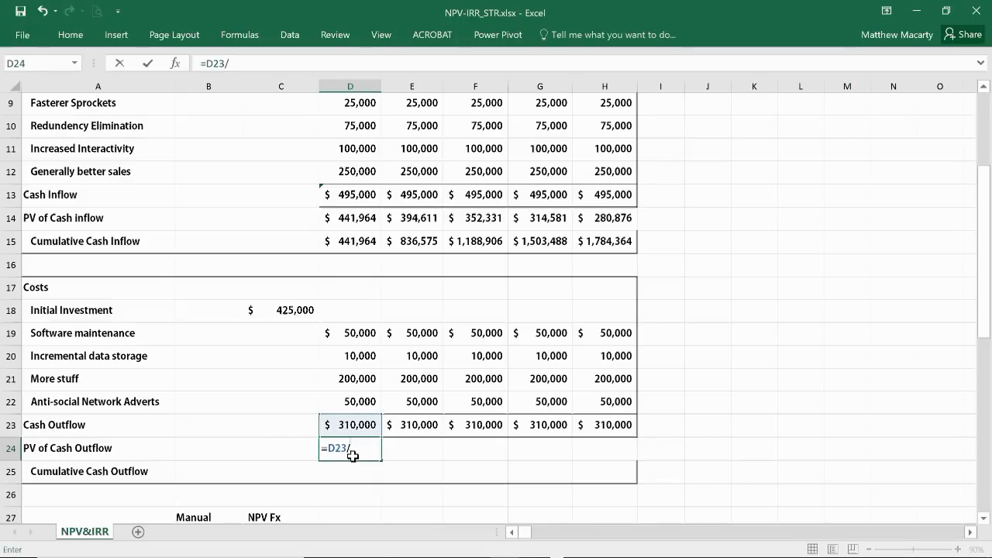
type("(")
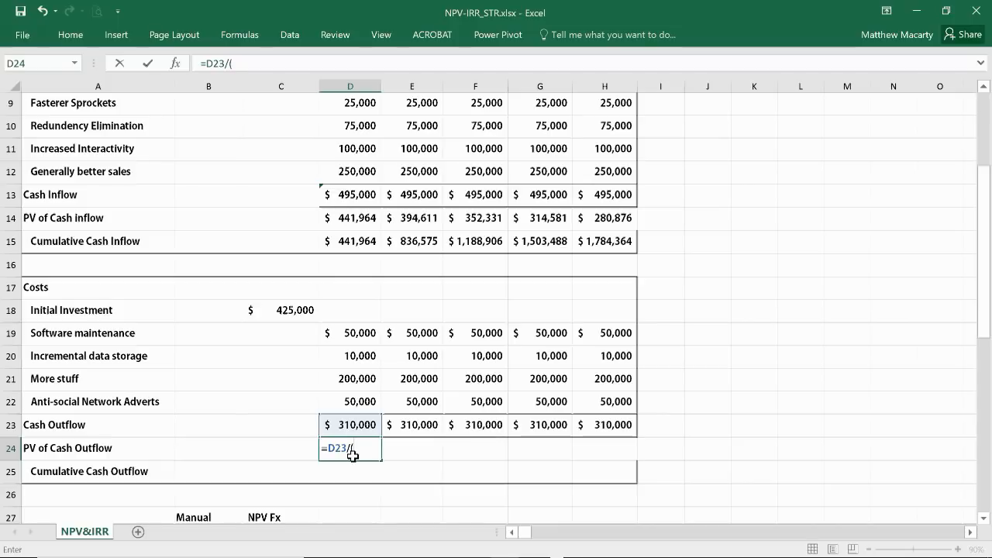
type("1")
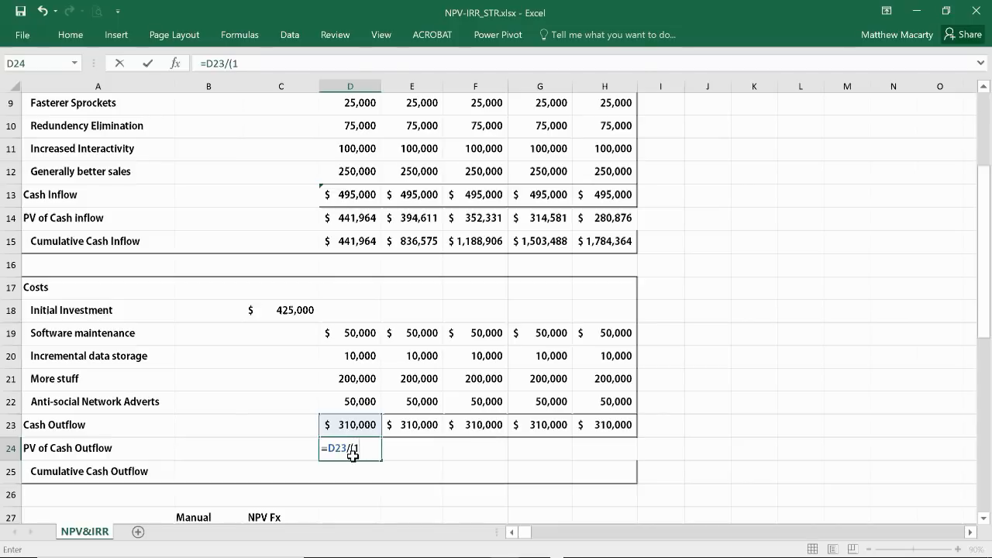
type("+b")
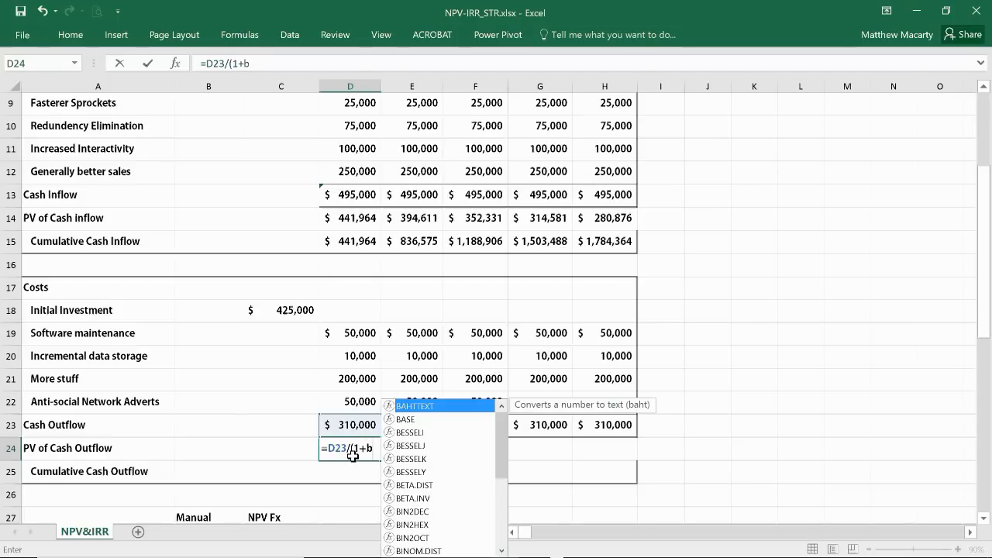
type("$B$4")
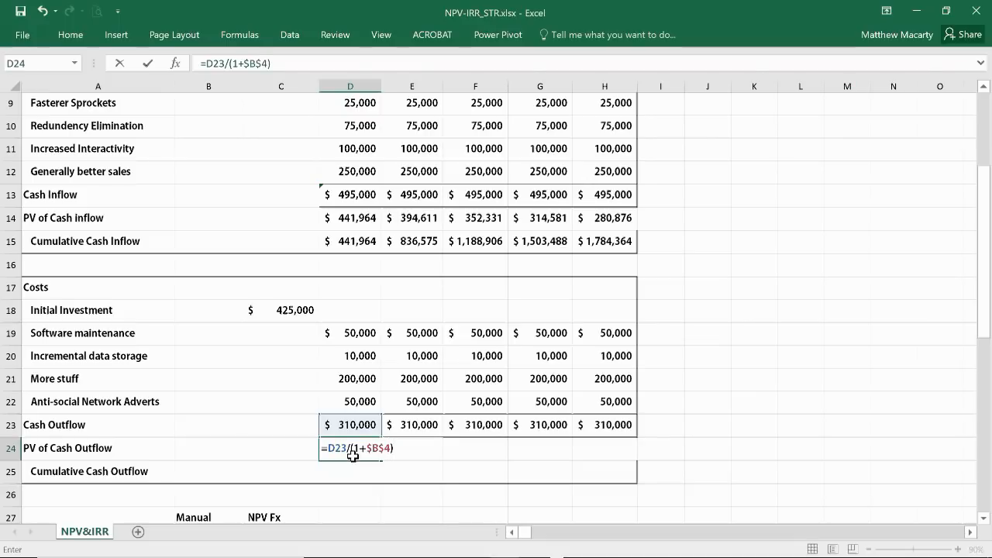
type("^")
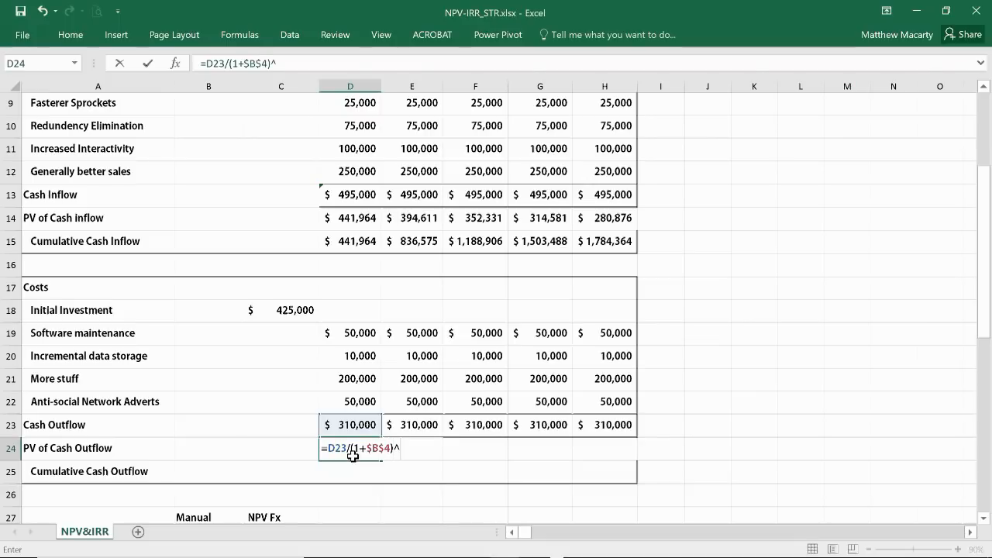
scroll("up", 3)
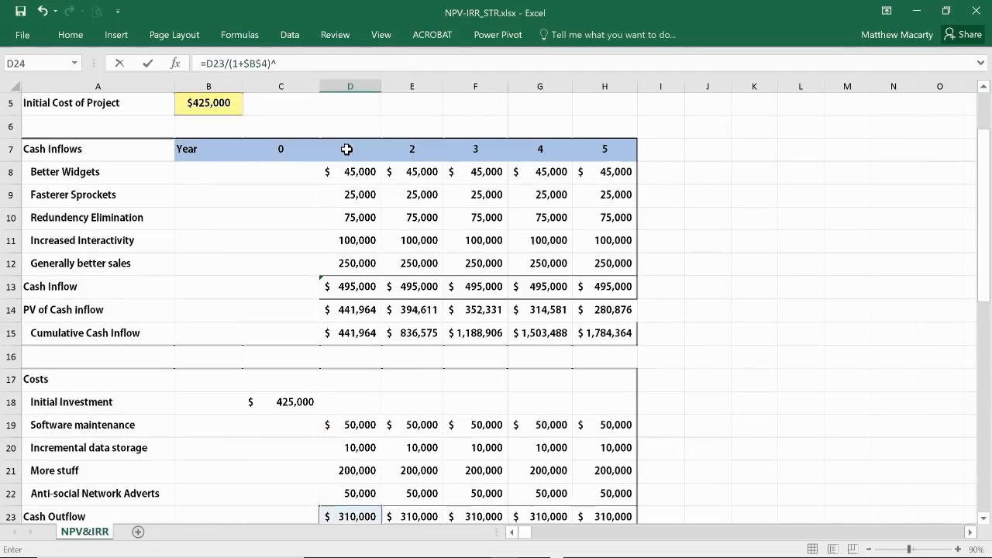
left_click(351, 149)
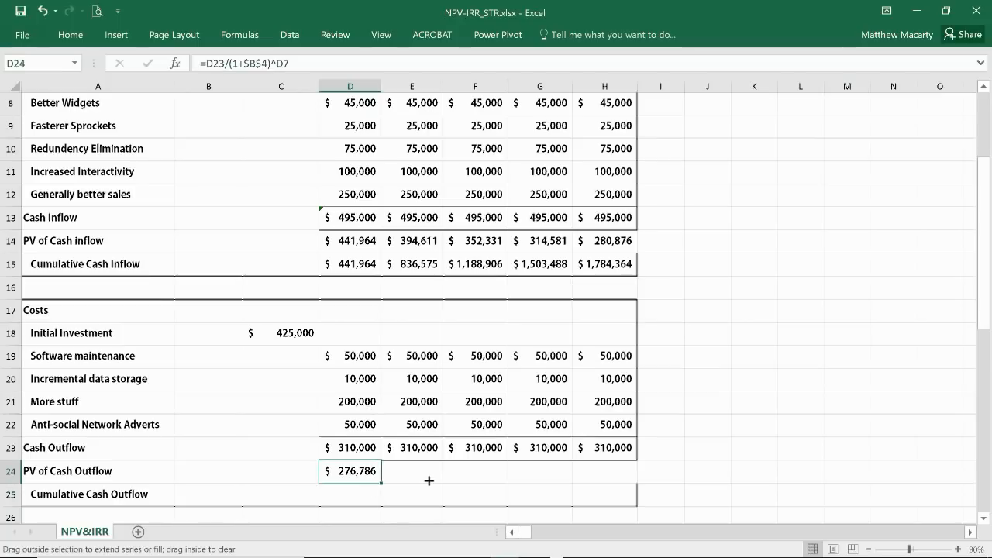
- Fill the outflow discounting formula across to H24, ending at $175,902 in year 5
left_click_drag(381, 471, 620, 471)
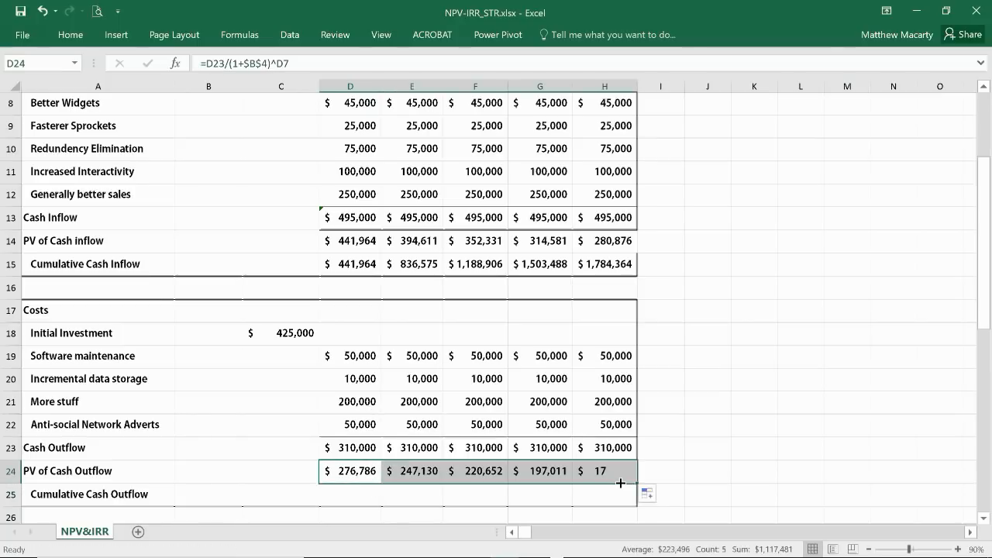
scroll("down", 3)
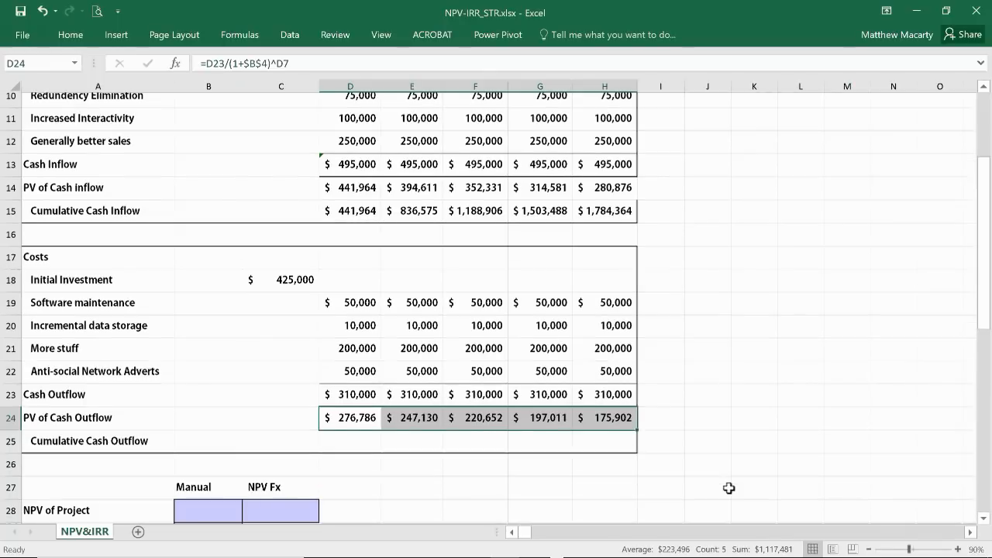
- Enter =C18 in C24 to record the $425,000 initial investment as the year 0 outflow
scroll("down", 3)
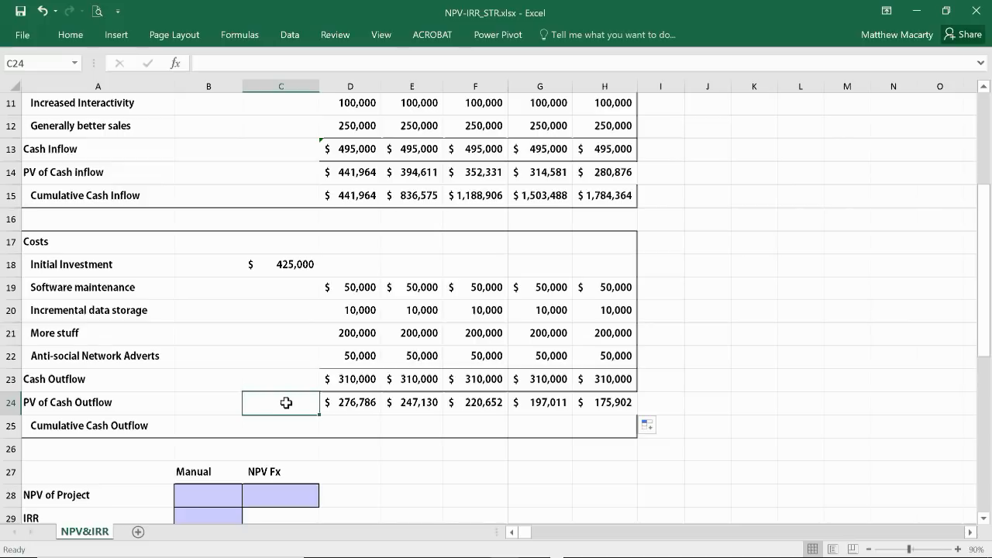
type("=")
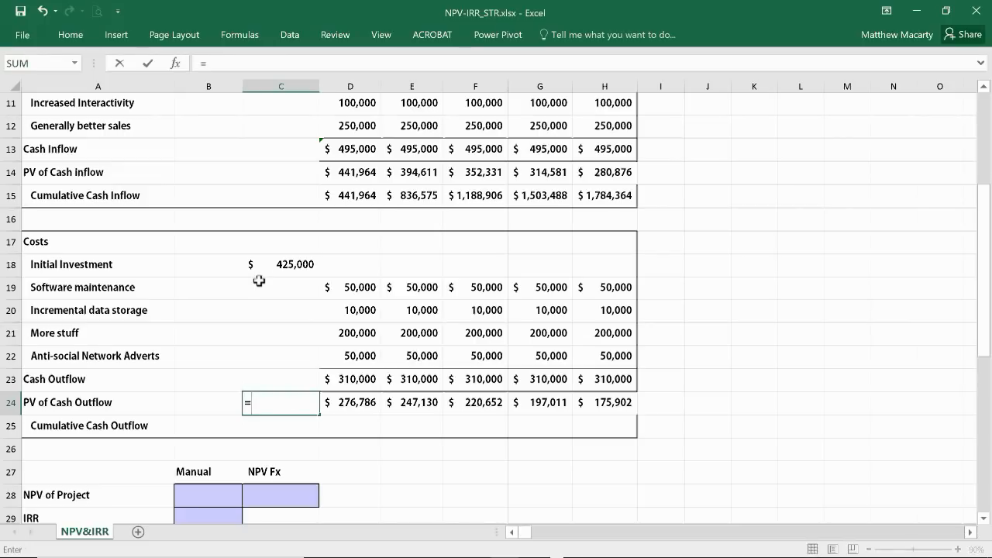
key("Return")
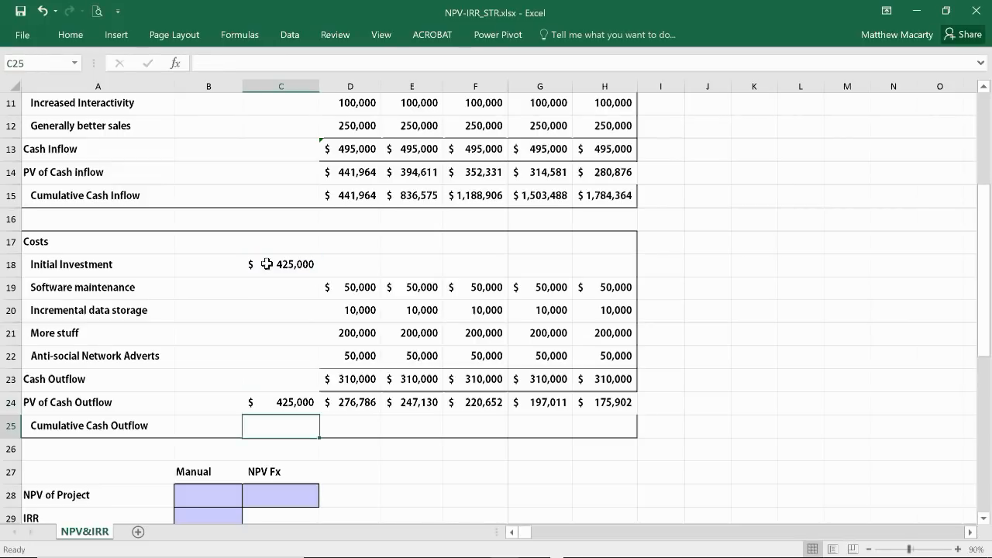
- Add Quick Analysis running totals over C24:H24 so Cumulative Cash Outflow reaches $1,542,481
left_click(281, 402)
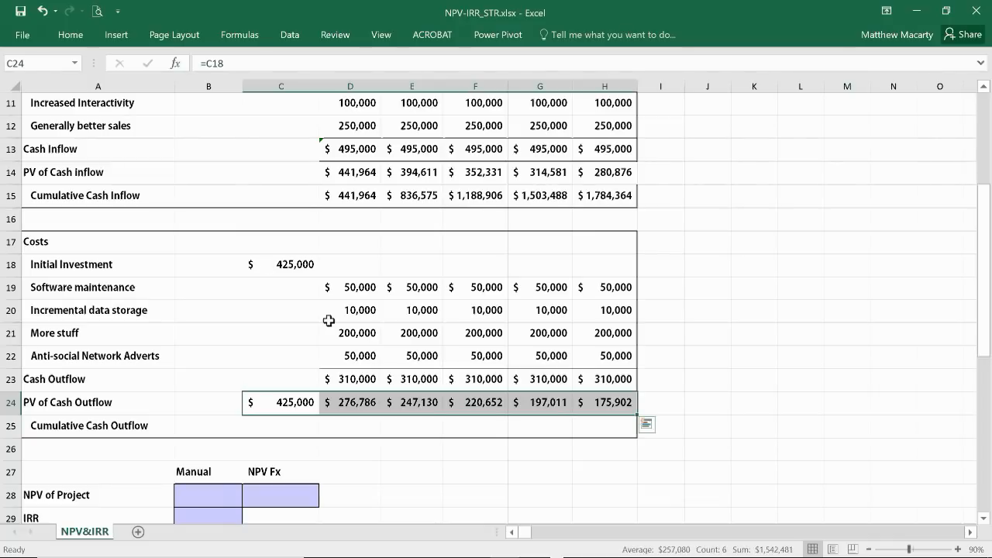
mouse_move(648, 424)
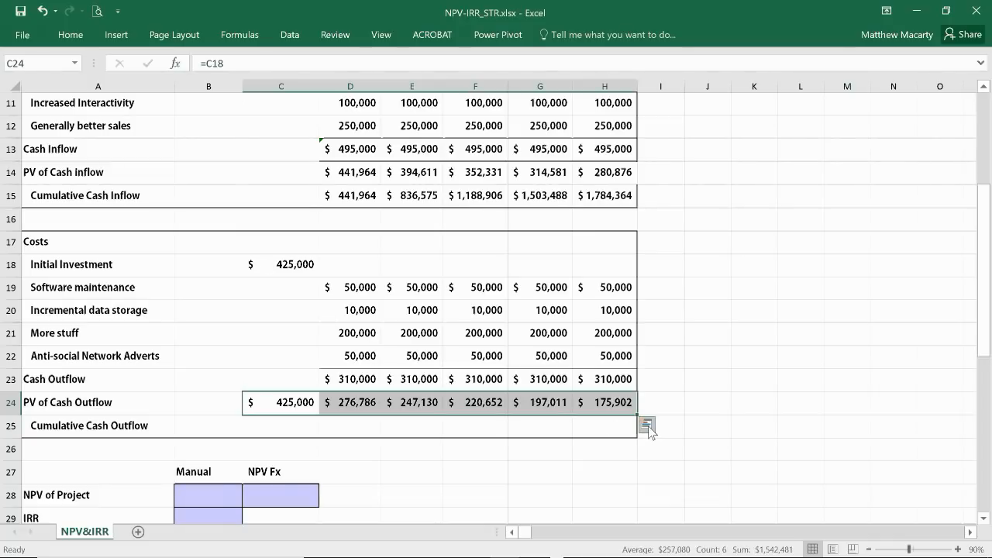
left_click(646, 425)
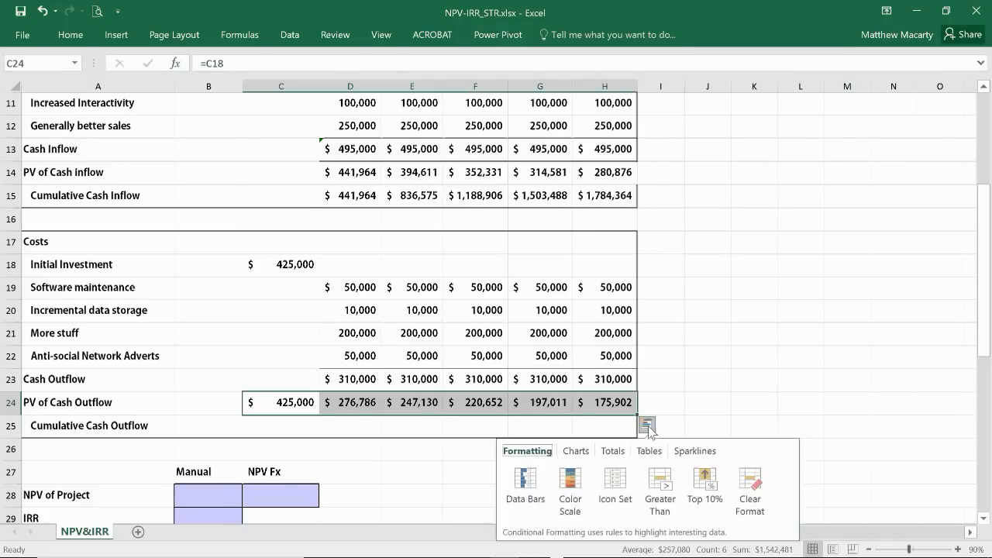
left_click(613, 450)
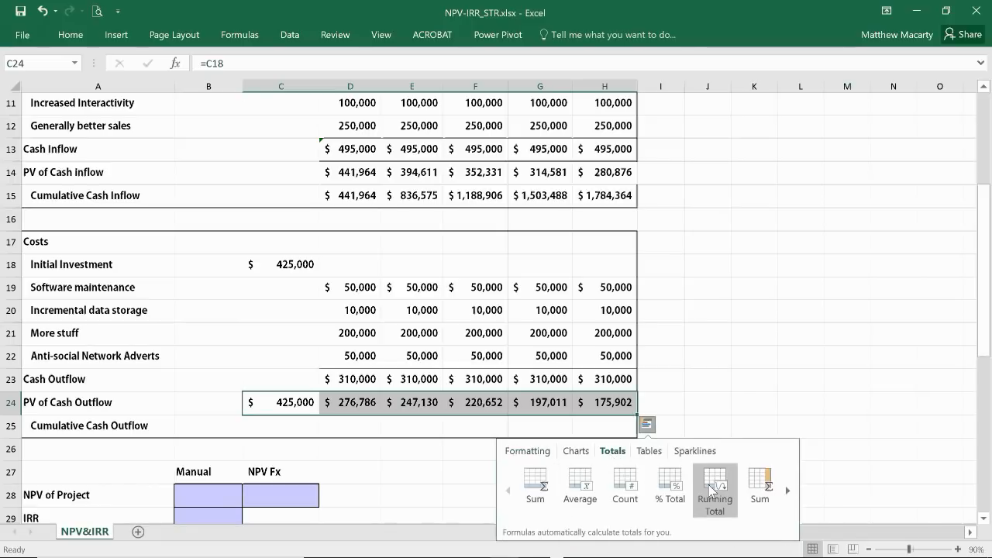
left_click(713, 483)
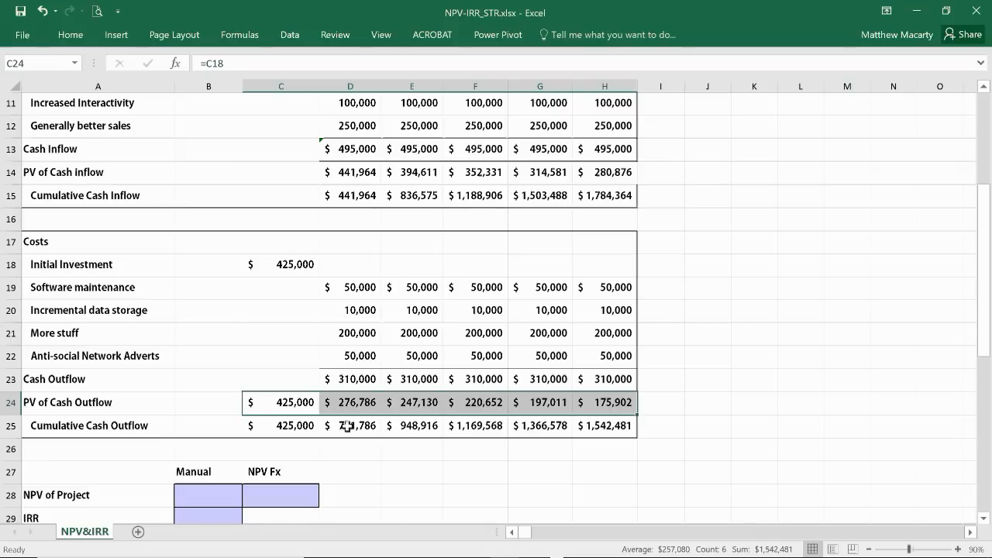
scroll("down", 3)
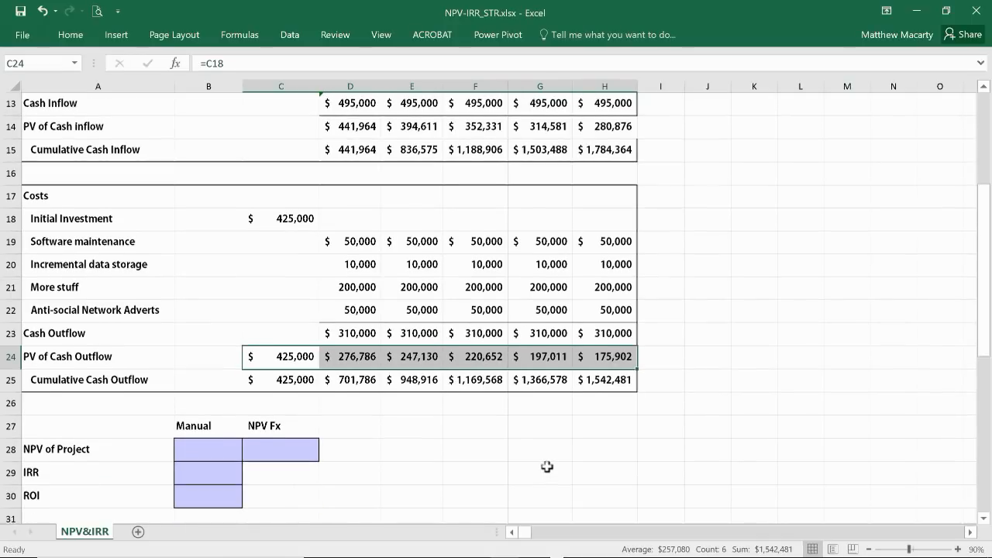
scroll("up", 3)
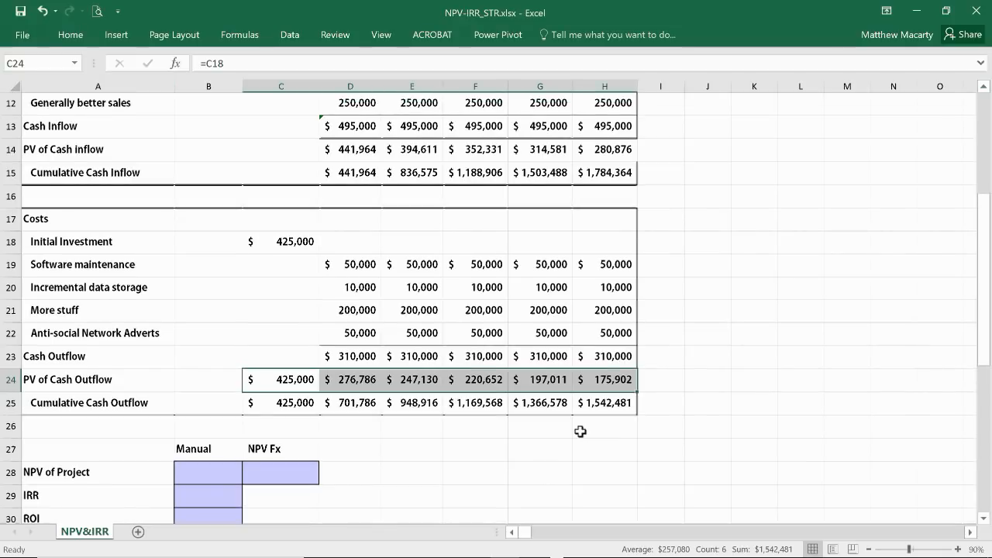
mouse_move(603, 188)
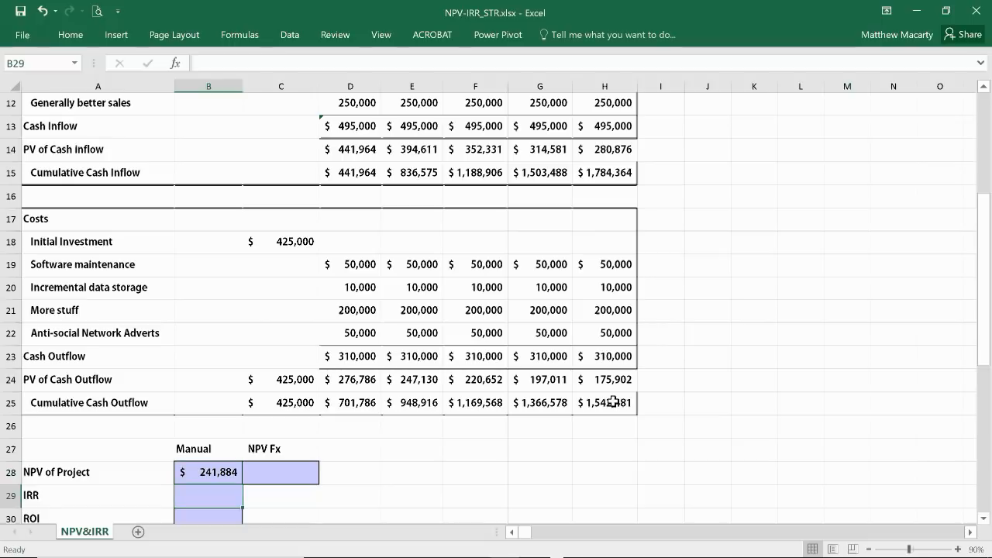
scroll("down", 3)
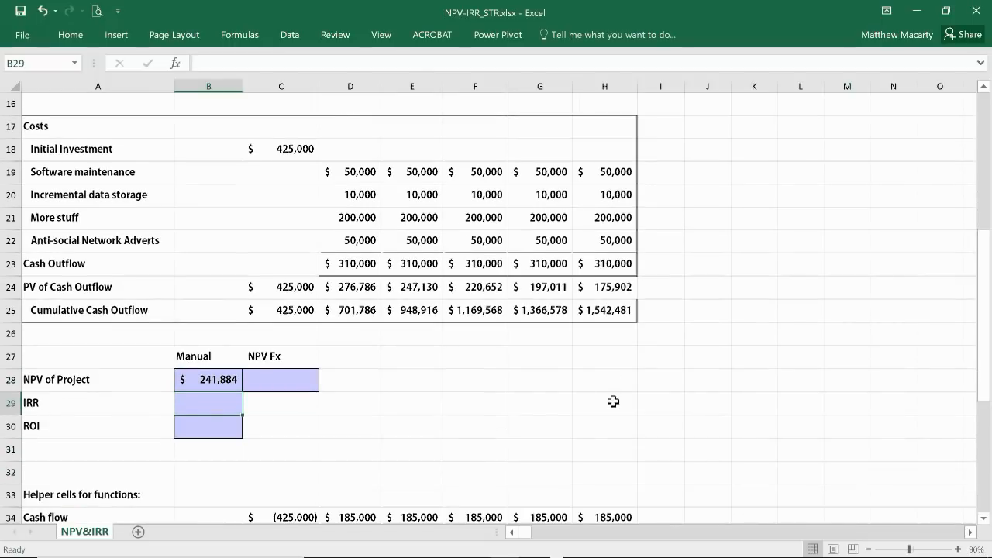
scroll("down", 3)
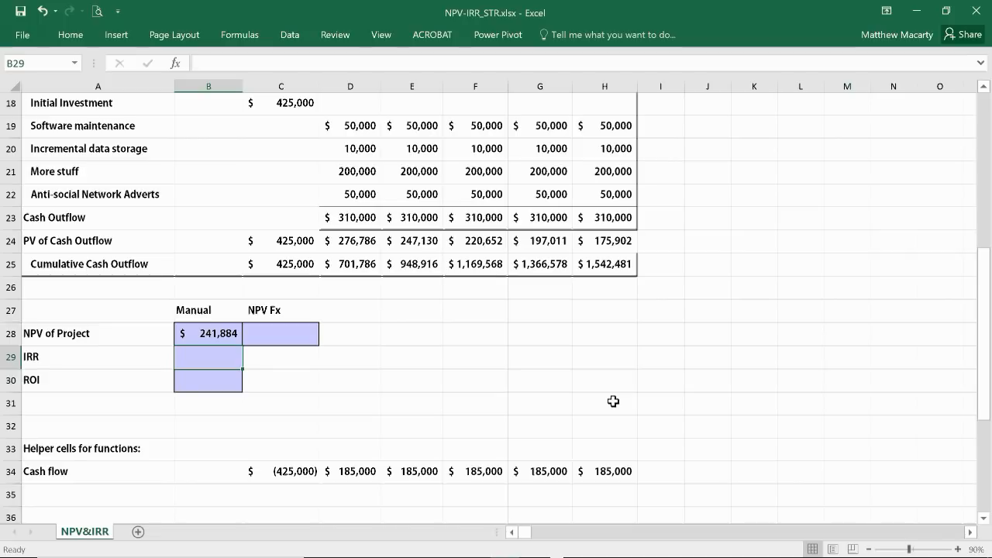
mouse_move(331, 334)
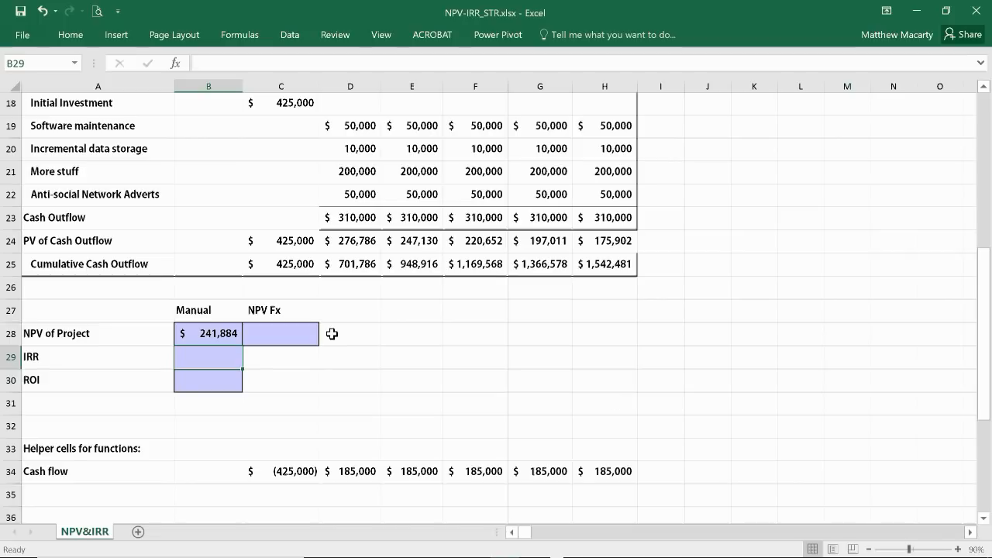
- Enter =NPV(B4,D34:H34) in C28, returning $666,884 versus the manual $241,884
left_click(281, 333)
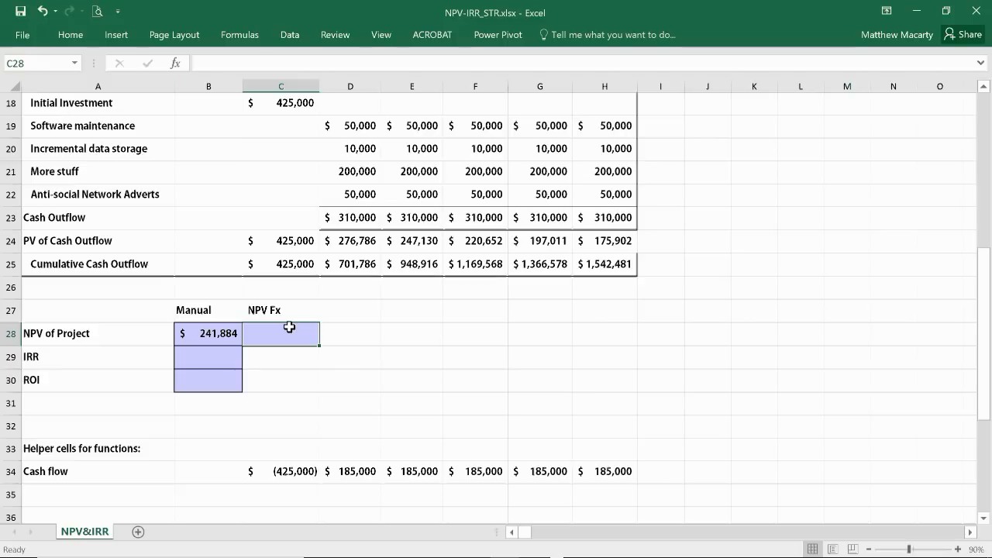
type("=")
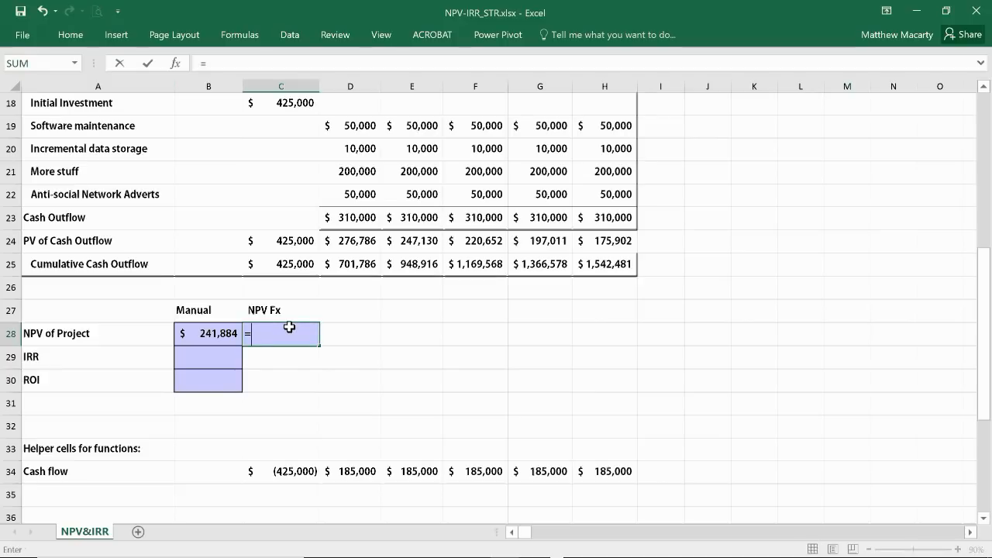
type("npv")
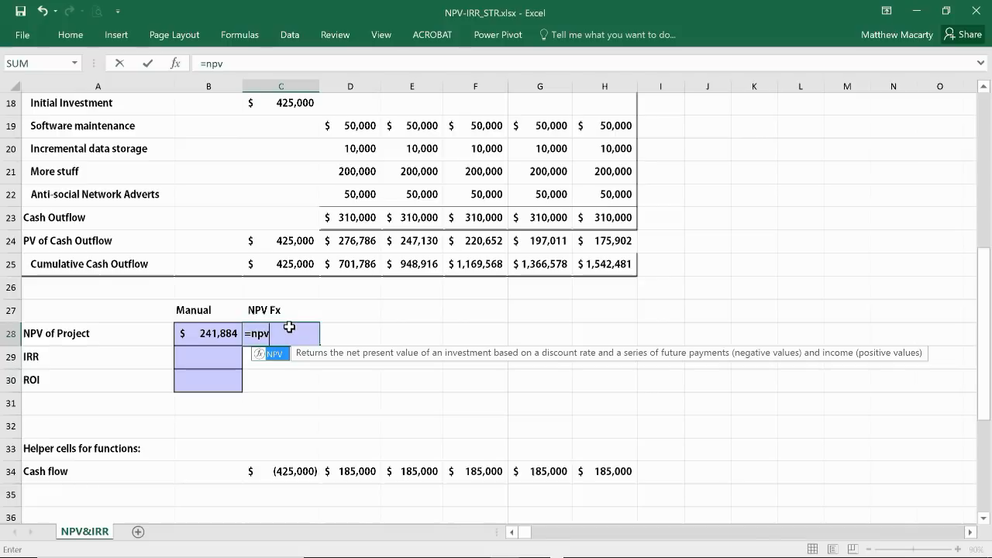
type("(")
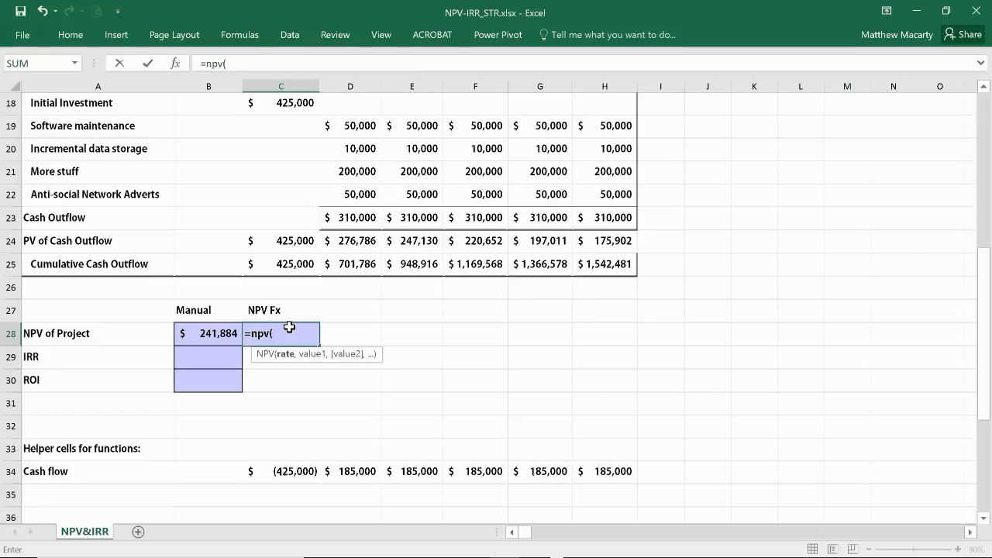
type("b4")
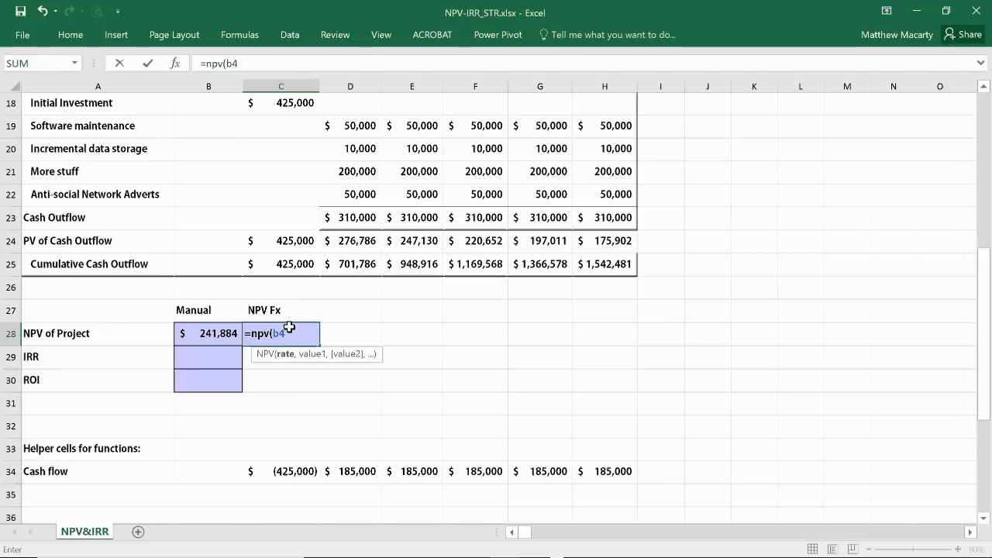
type(",D34")
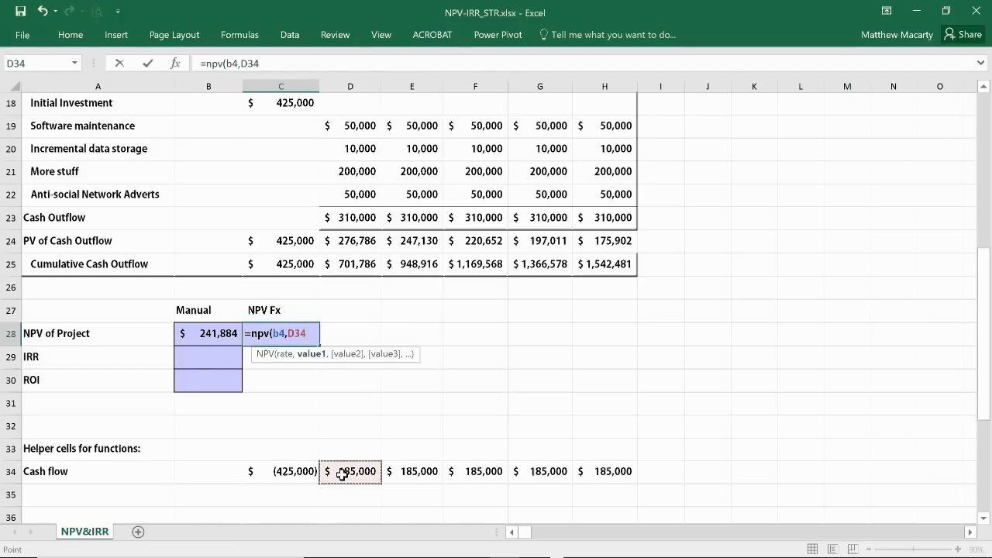
left_click_drag(350, 471, 550, 471)
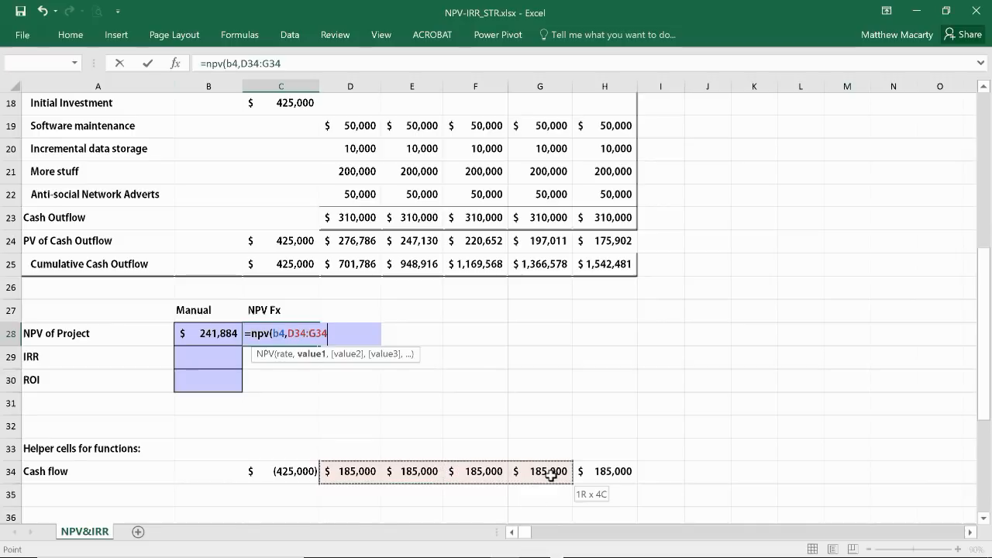
left_click_drag(542, 471, 605, 471)
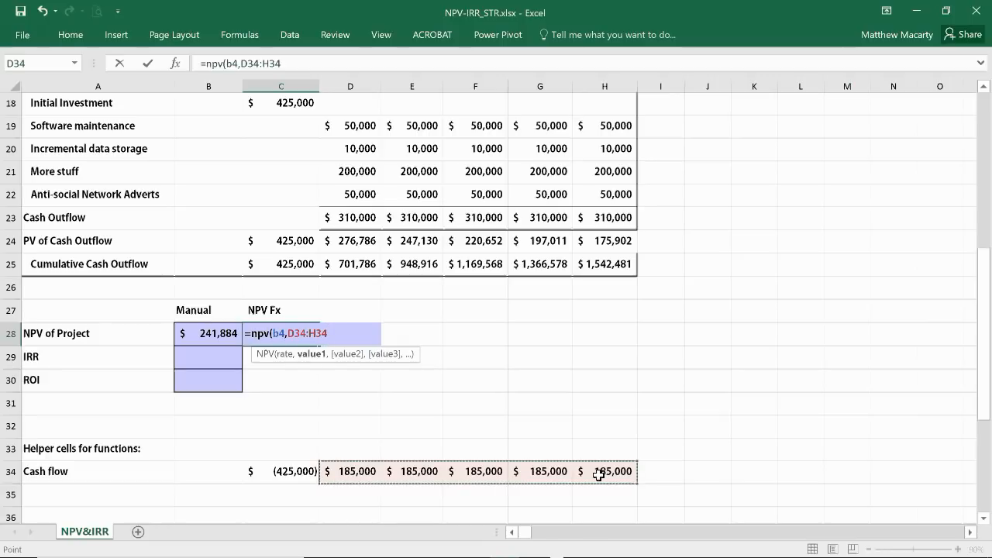
type(")")
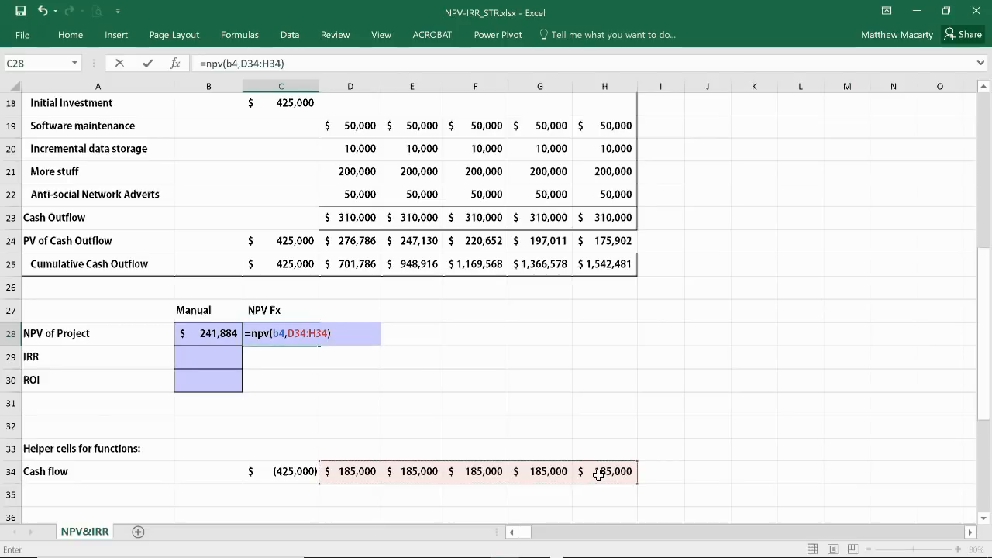
key("Return")
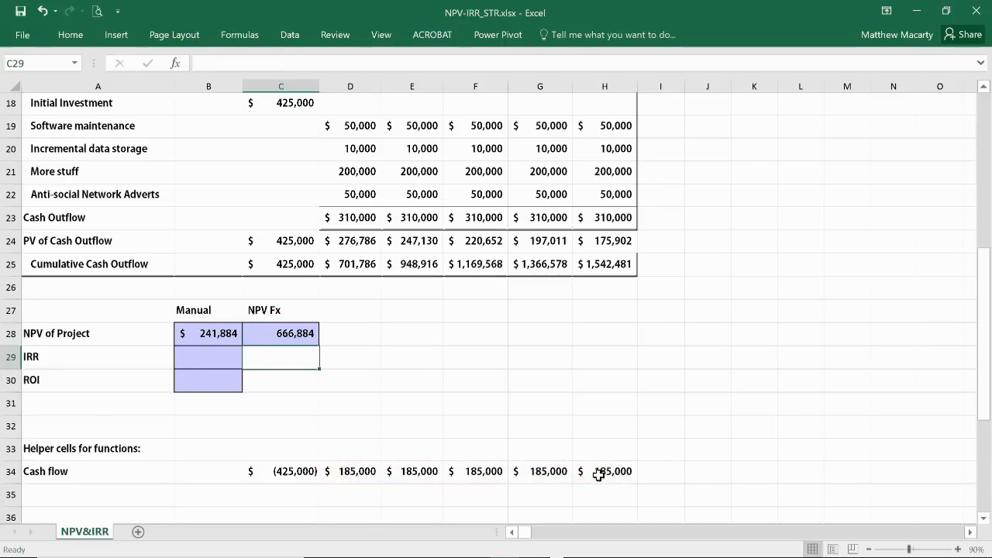
- Subtract C18 from the NPV formula so C28 returns $241,884, matching the manual result
left_click(281, 333)
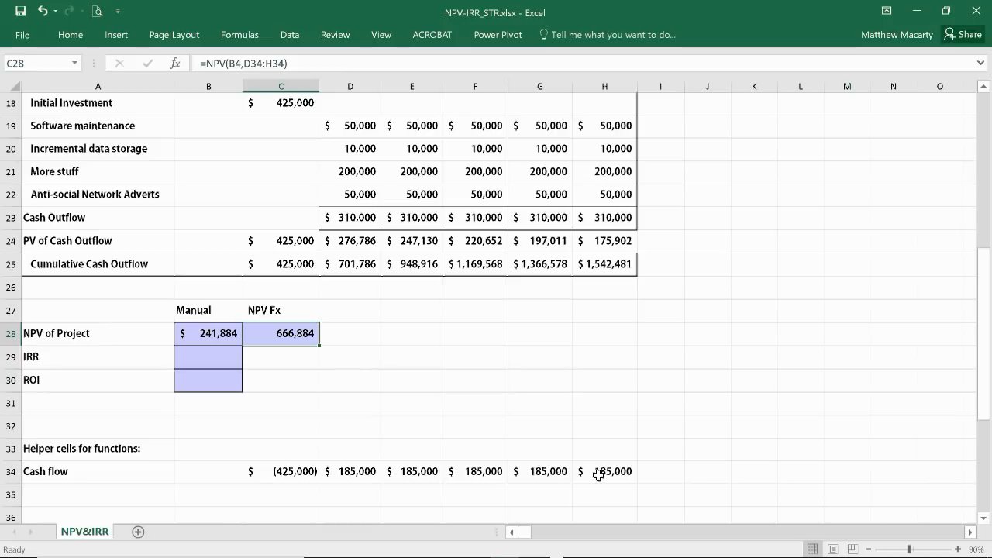
mouse_move(214, 342)
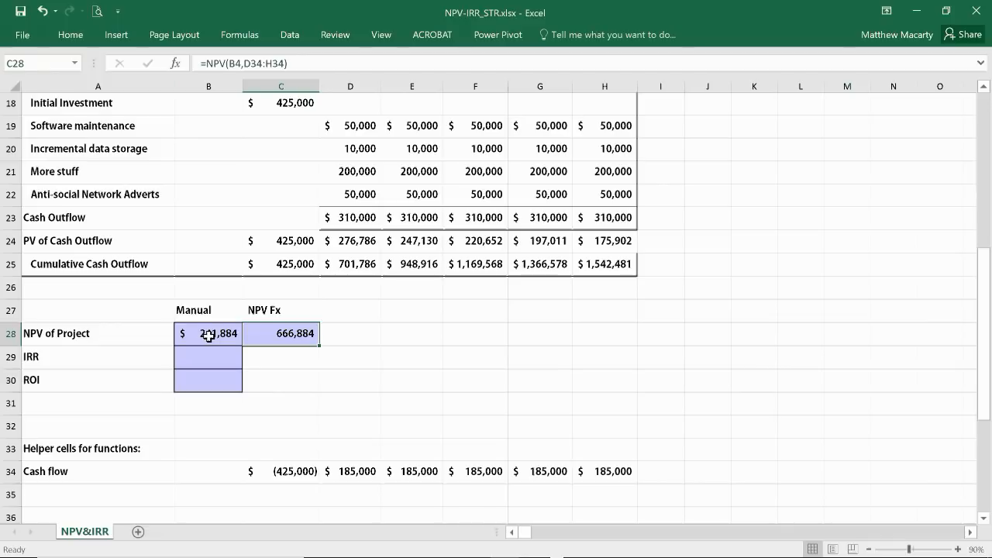
mouse_move(441, 356)
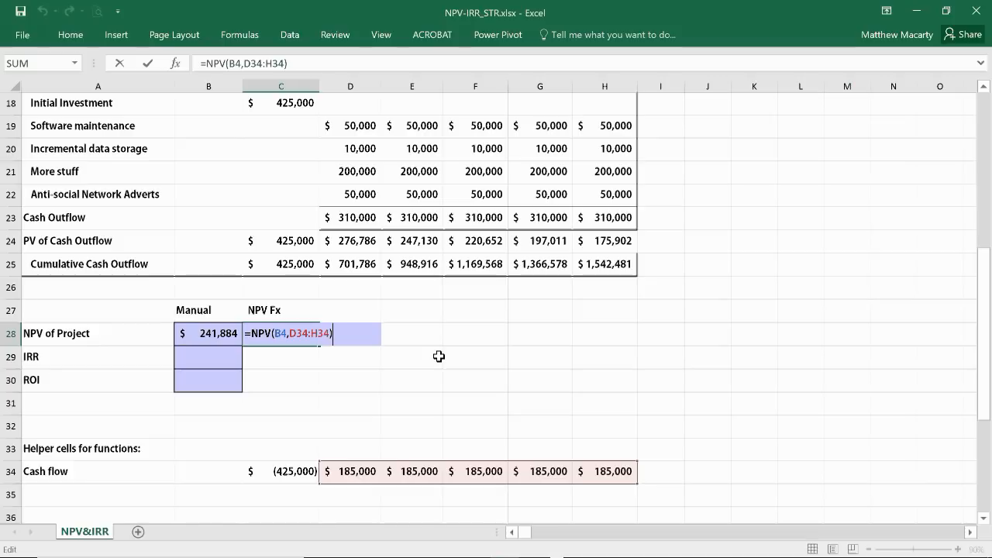
type("-")
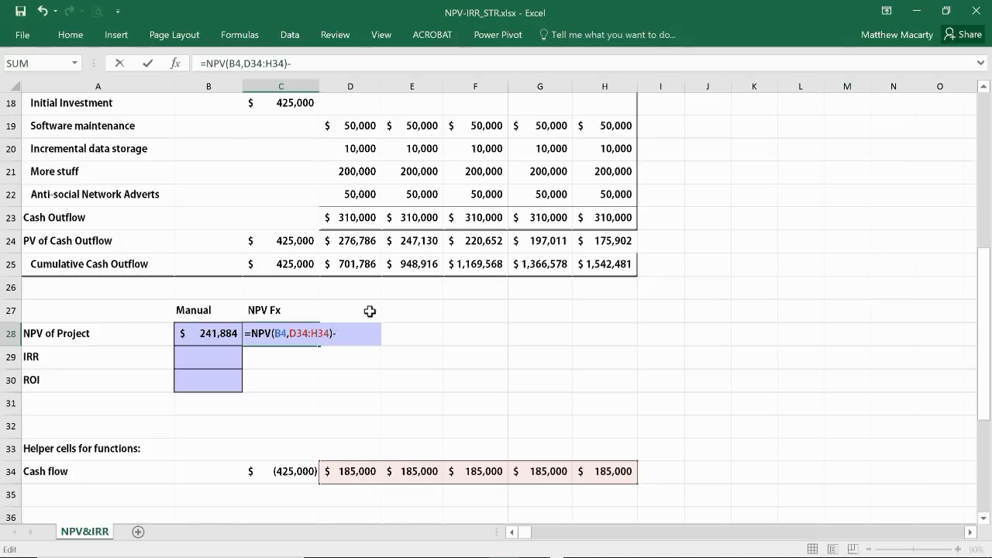
mouse_move(268, 118)
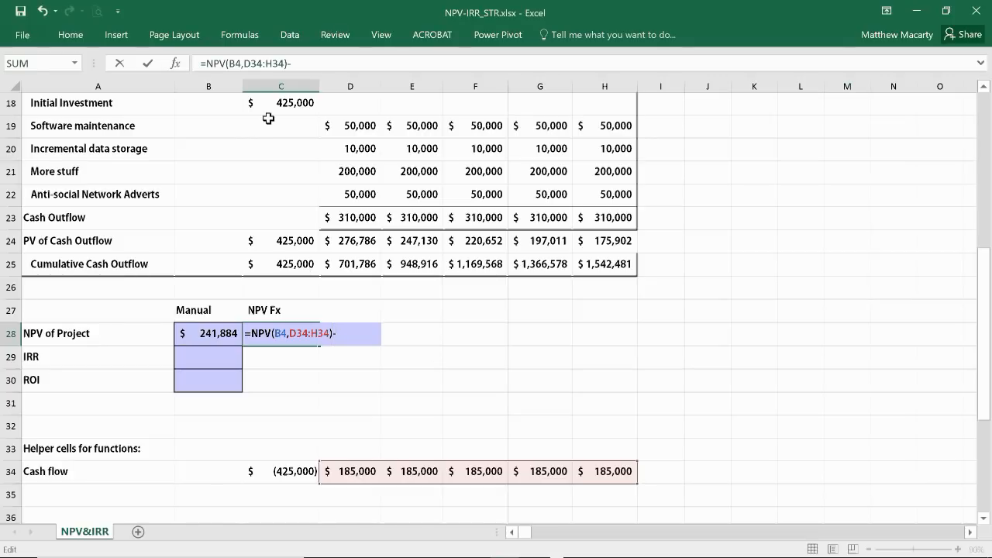
left_click(282, 103)
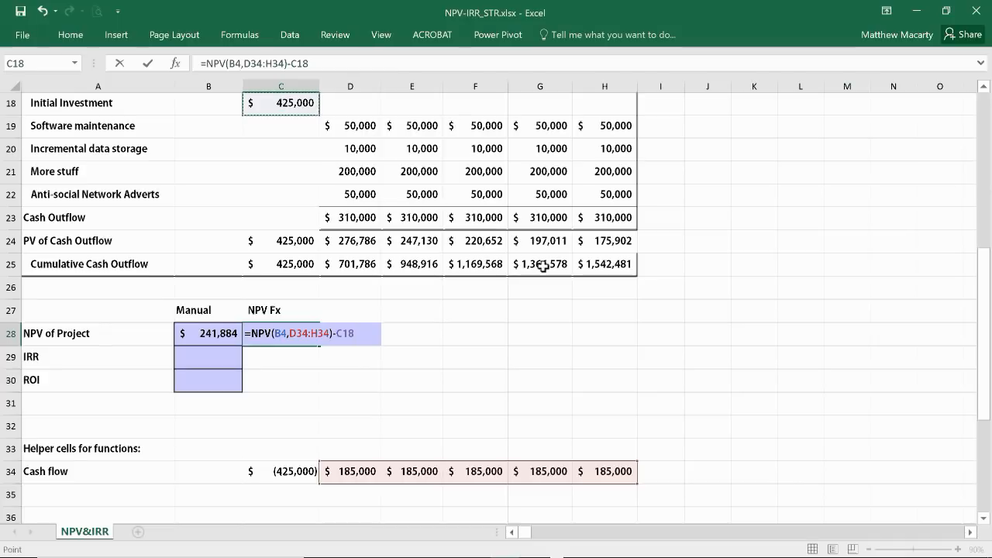
key("Return")
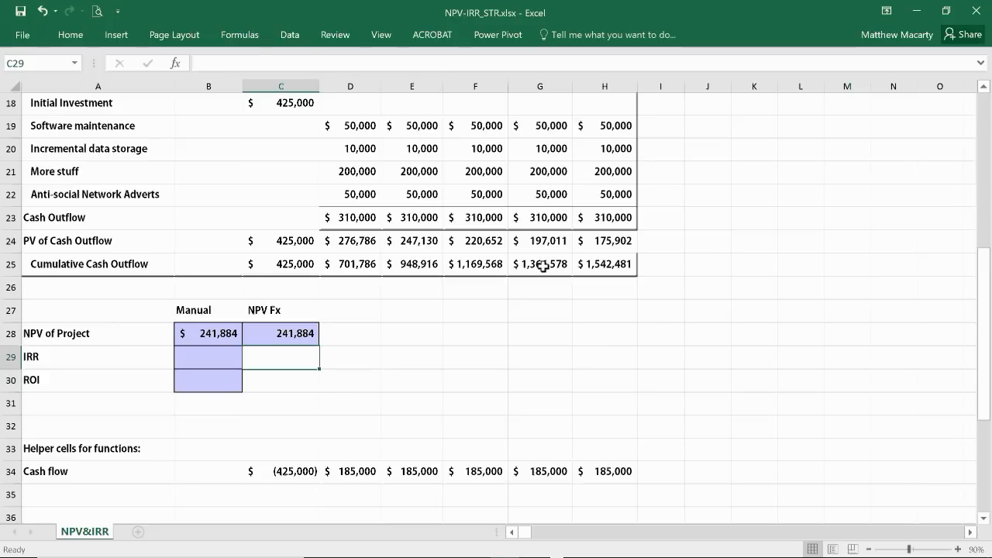
- Review the corrected =NPV(B4,D34:H34)-C18 formula in C28
left_click(280, 334)
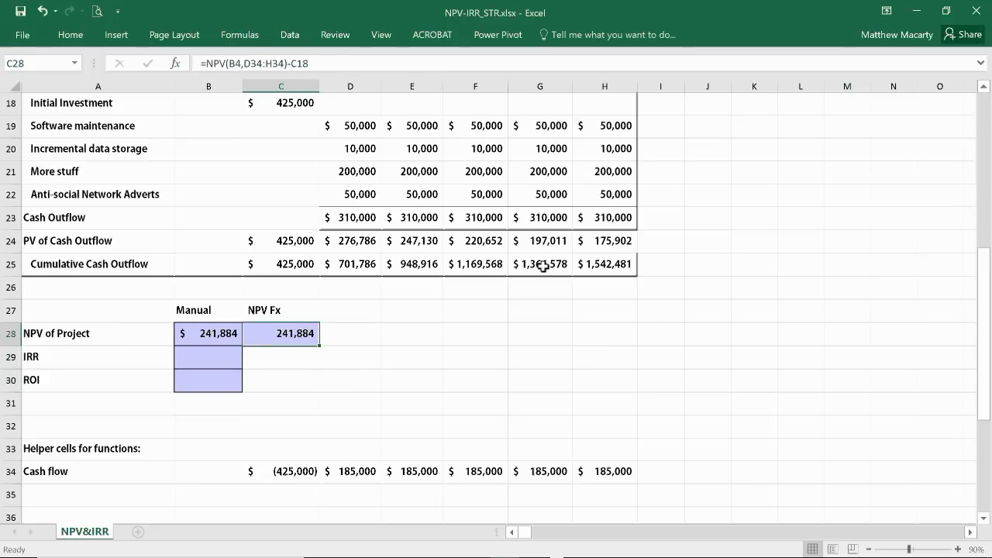
double_click(280, 333)
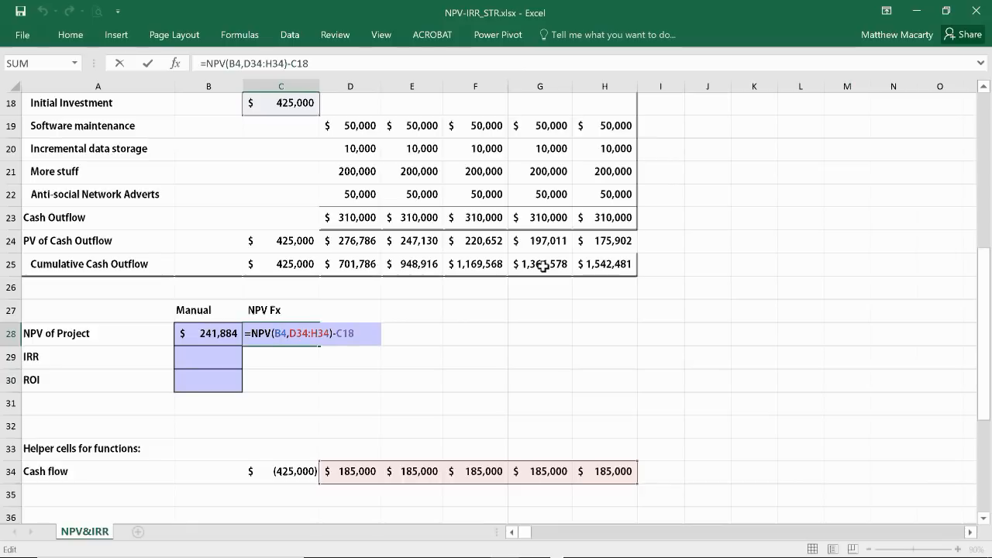
key("Return")
type("=")
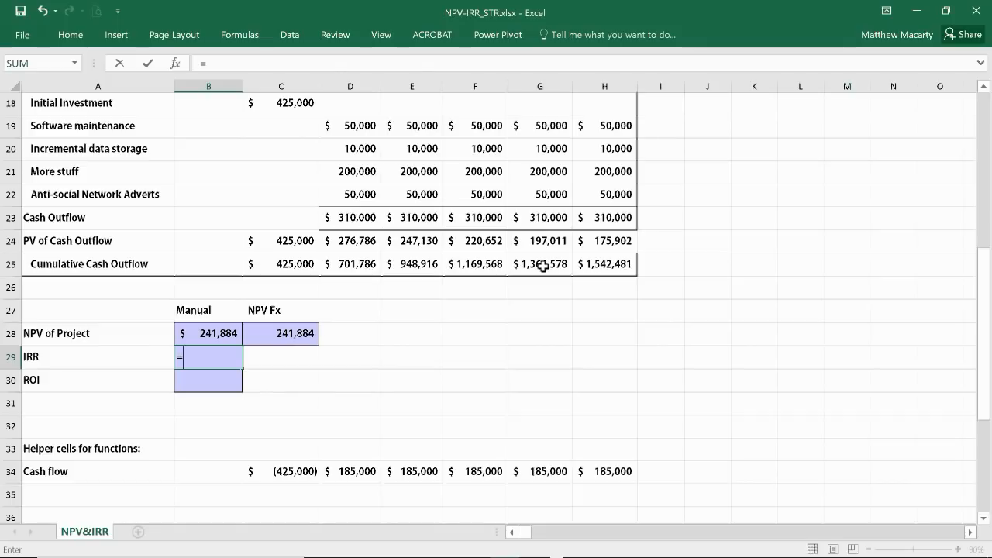
type("irr")
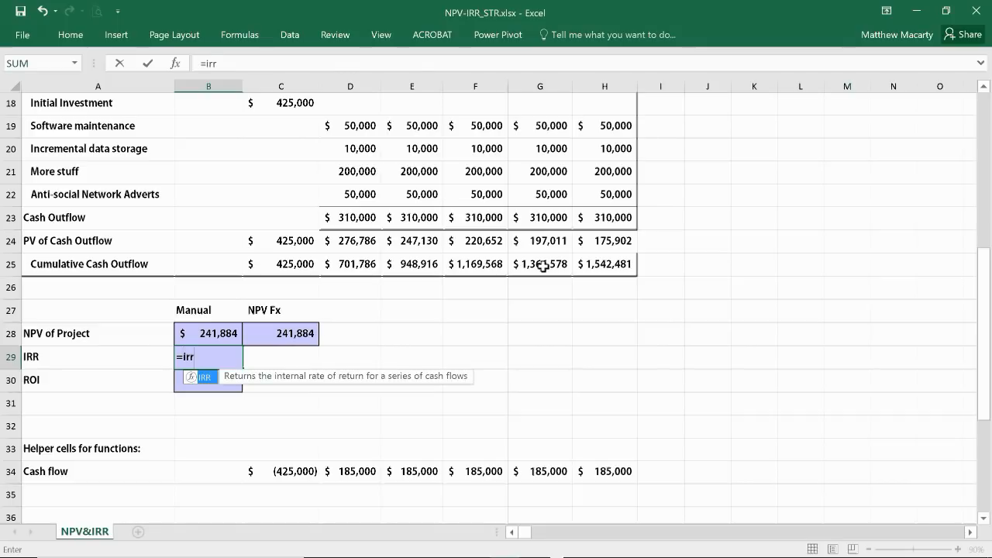
type("(C34:H34")
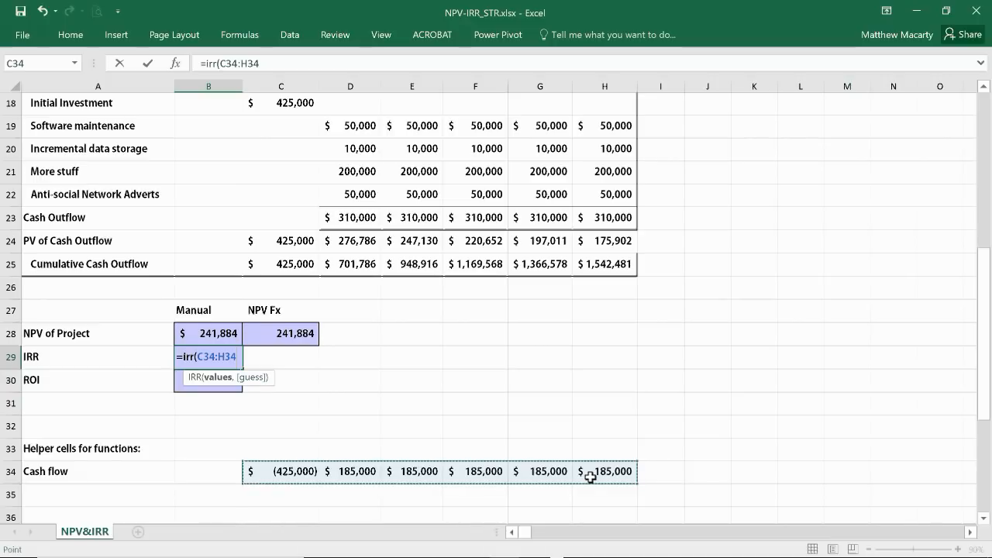
type(")")
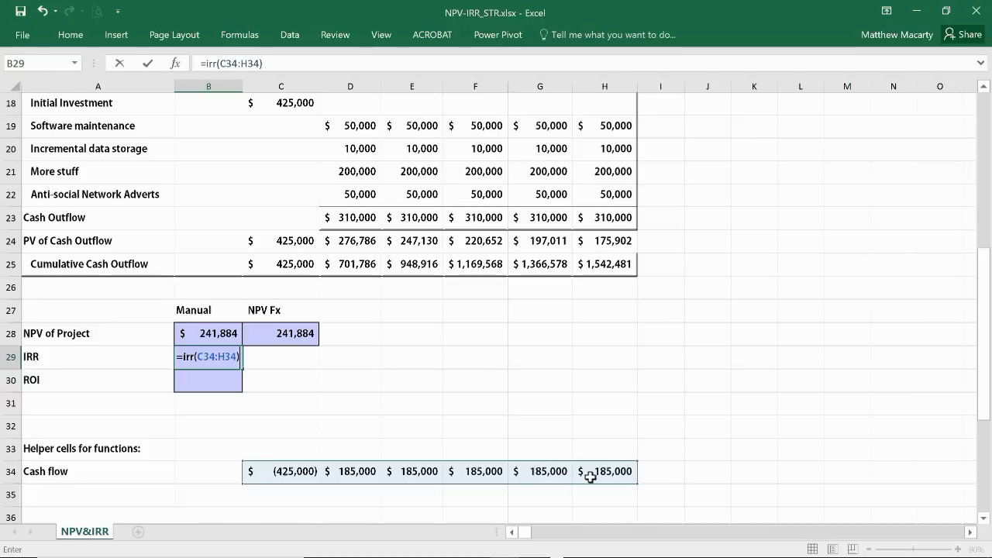
key("Return")
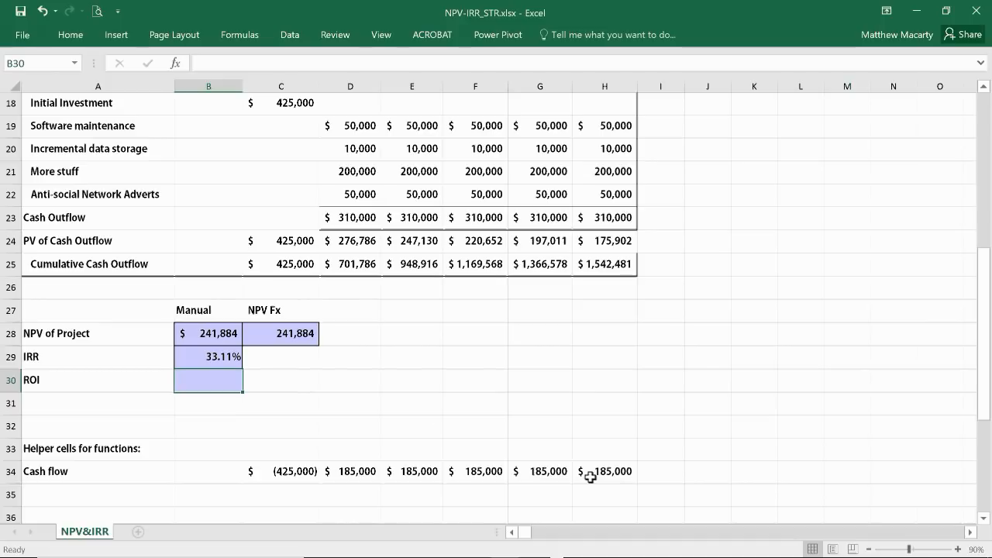
mouse_move(199, 341)
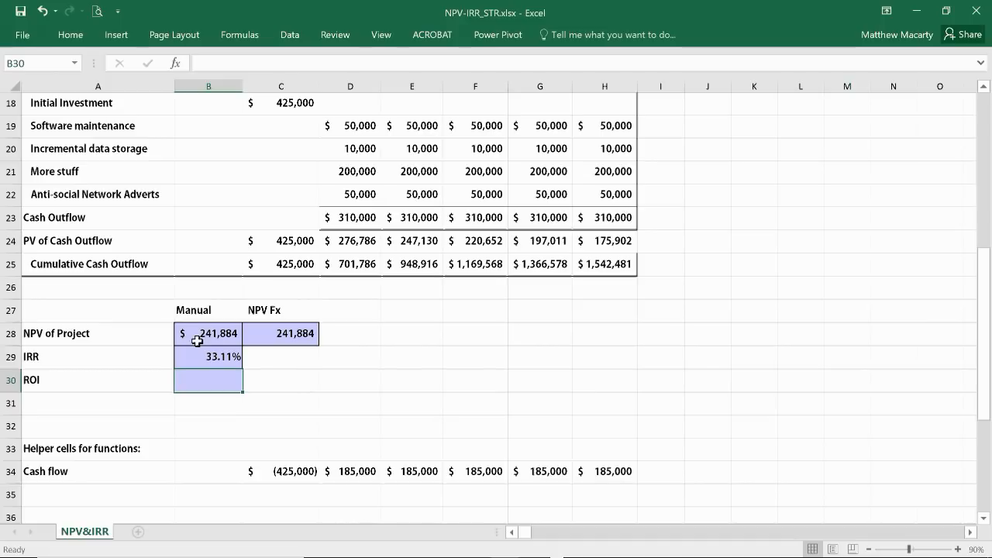
mouse_move(249, 384)
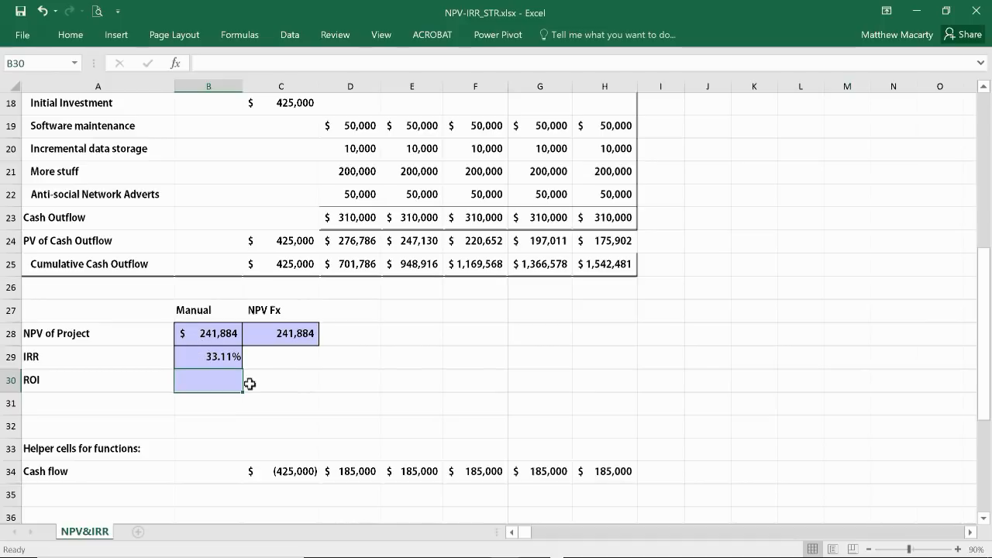
scroll("up", 3)
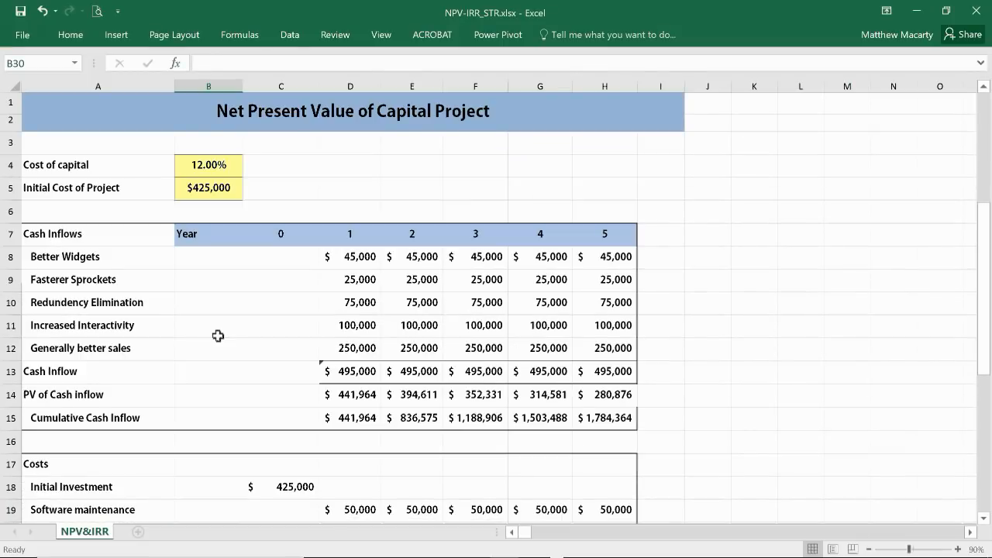
left_click(208, 165)
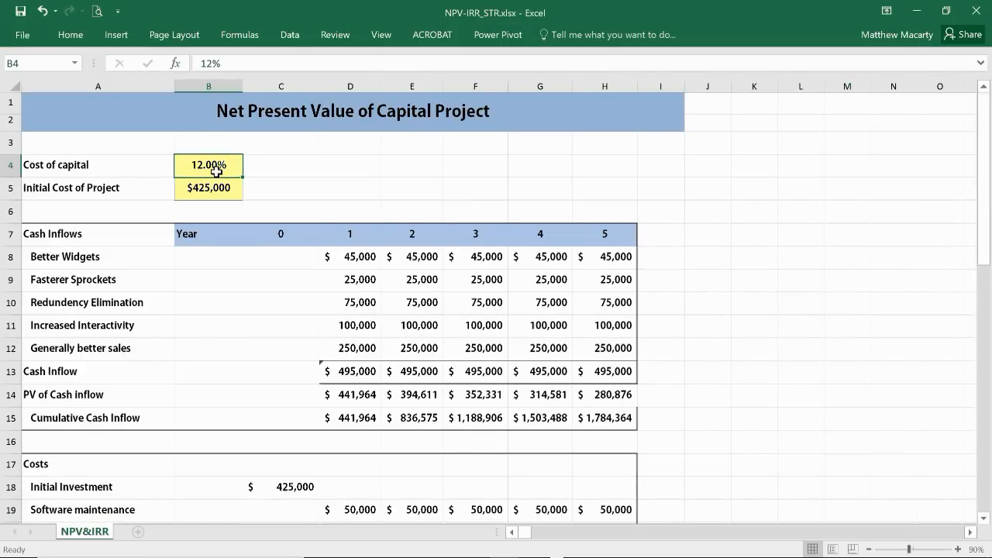
type("33.11%")
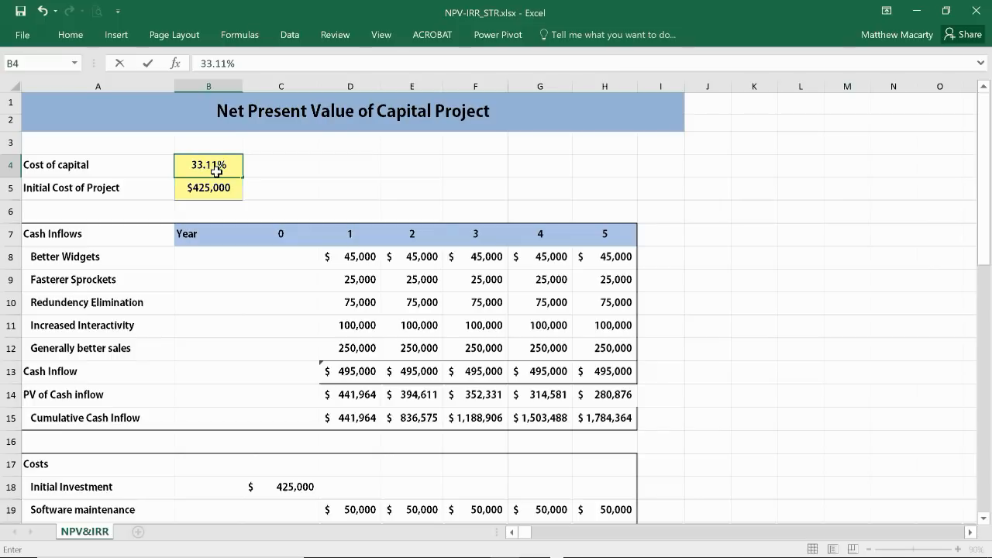
left_click(208, 188)
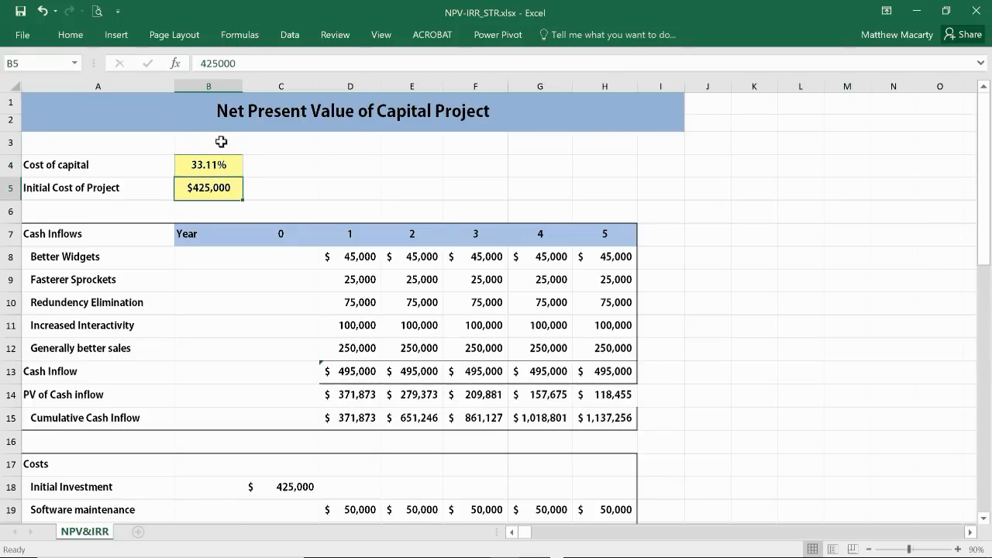
scroll("down", 3)
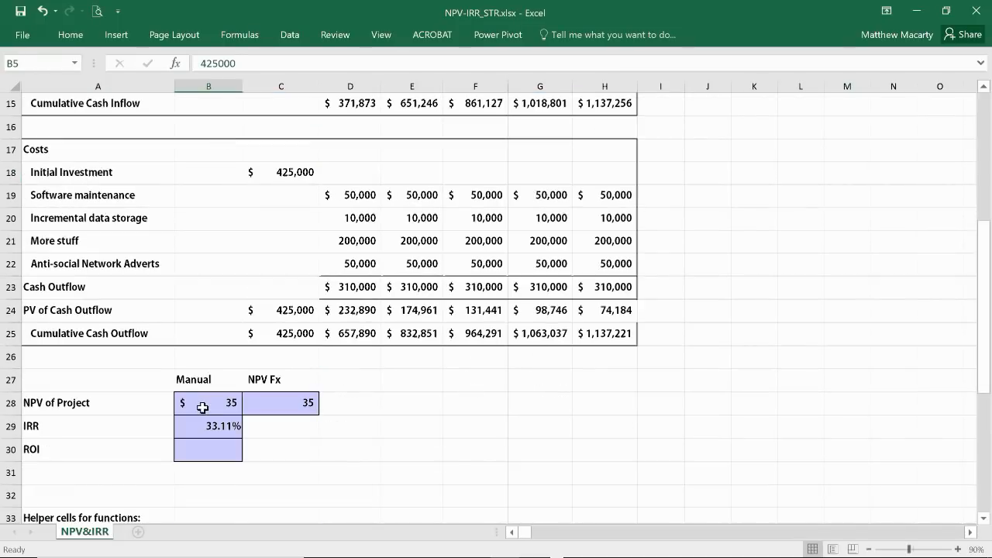
mouse_move(307, 441)
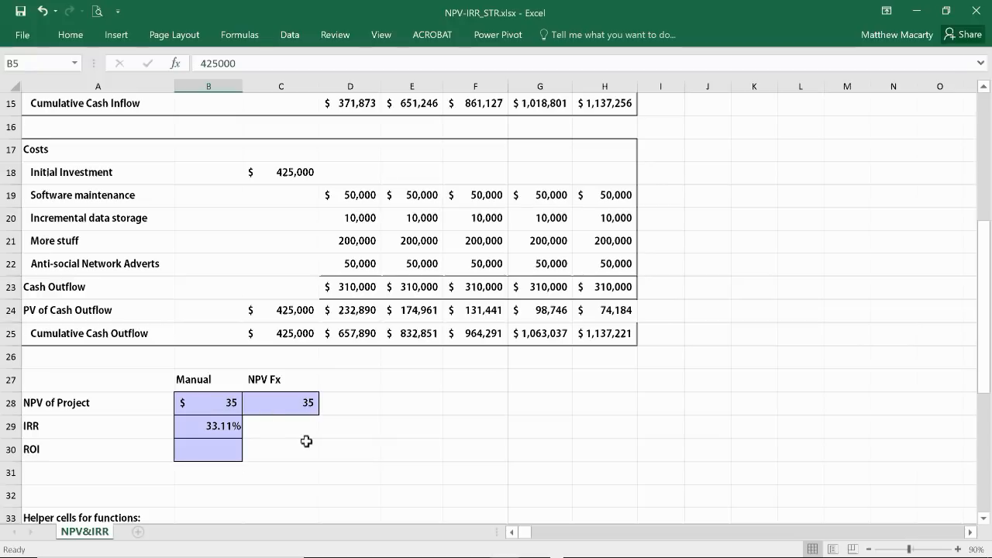
mouse_move(276, 440)
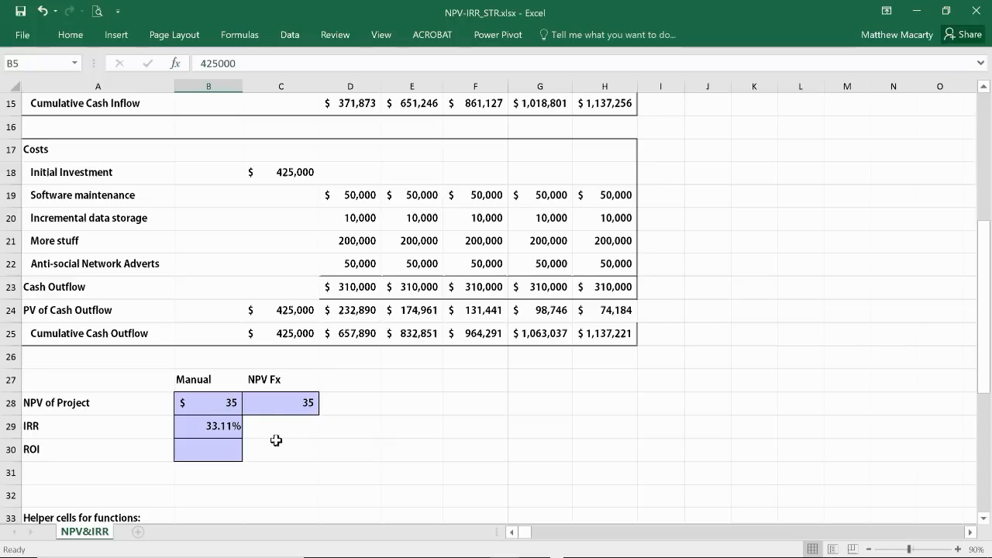
mouse_move(973, 299)
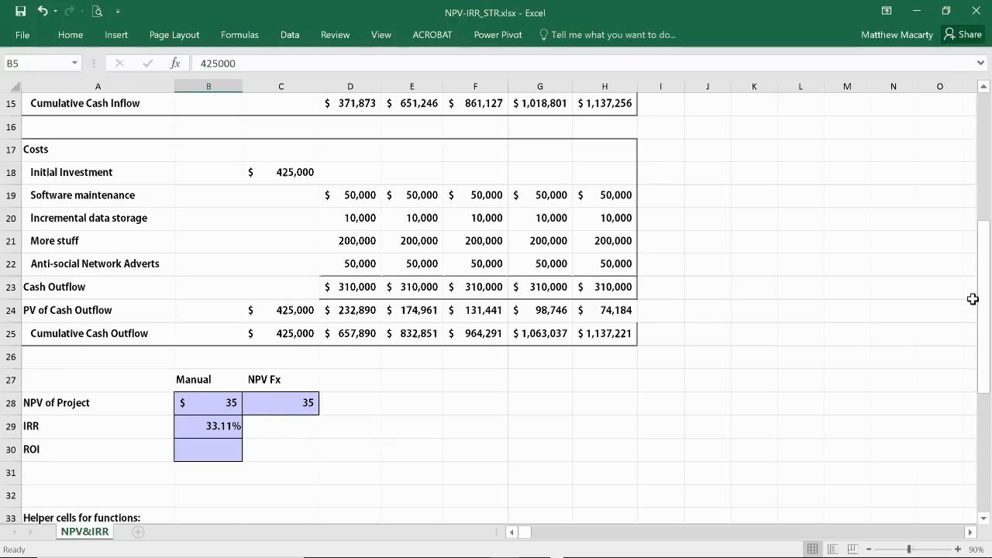
mouse_move(983, 302)
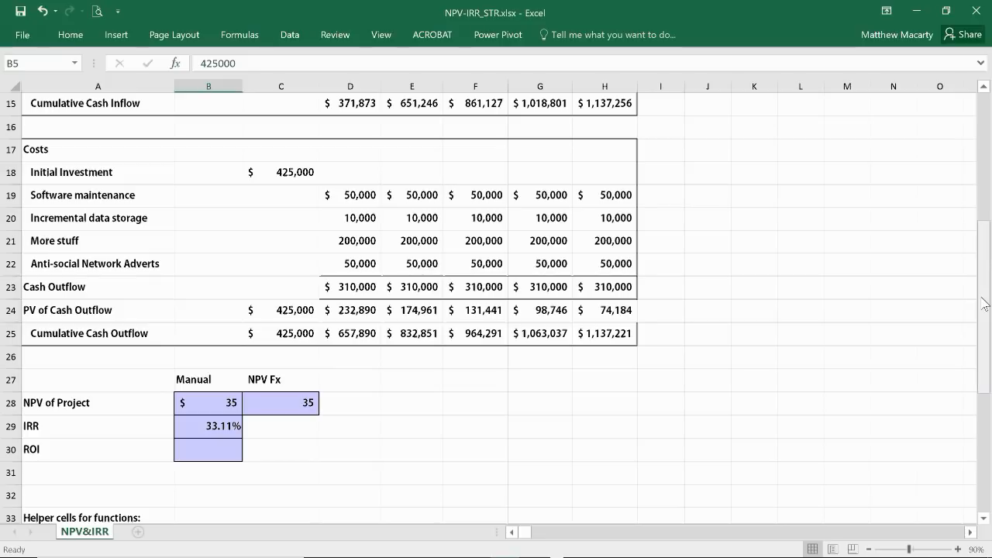
scroll("up", 3)
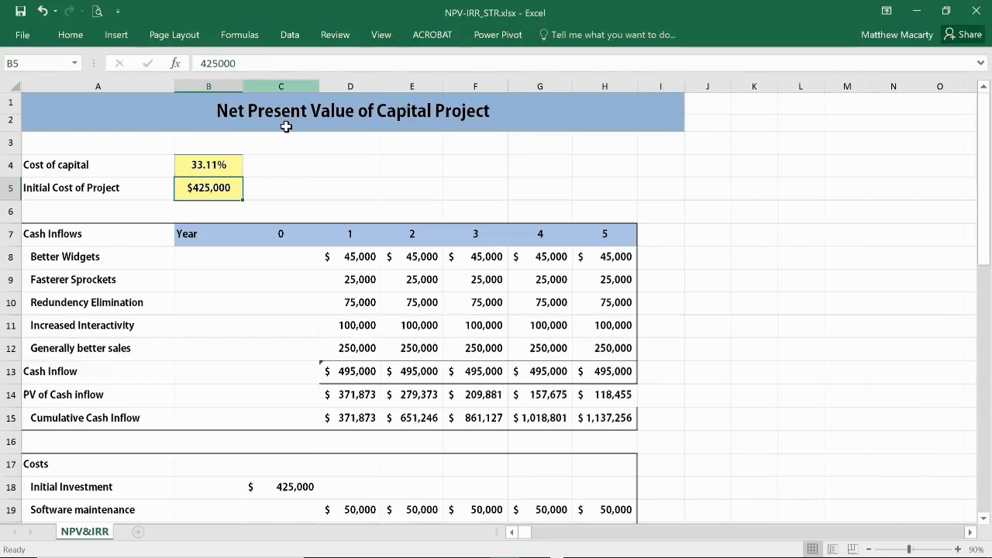
left_click(208, 164)
type("12")
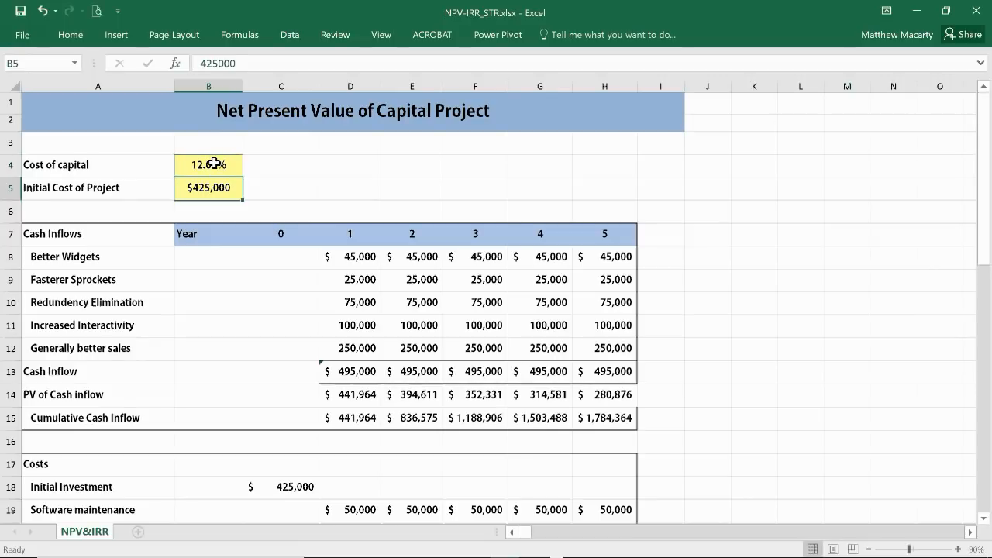
scroll("down", 3)
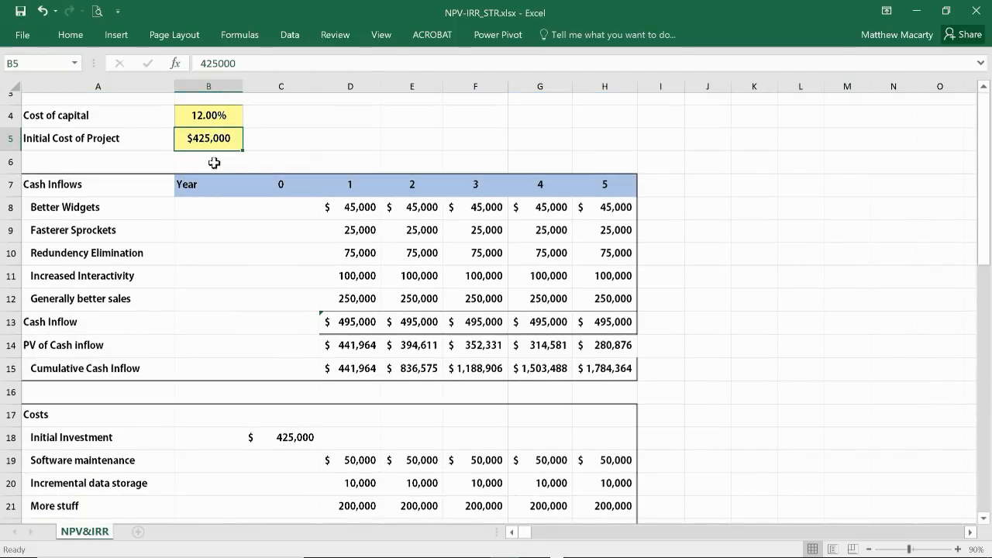
scroll("down", 3)
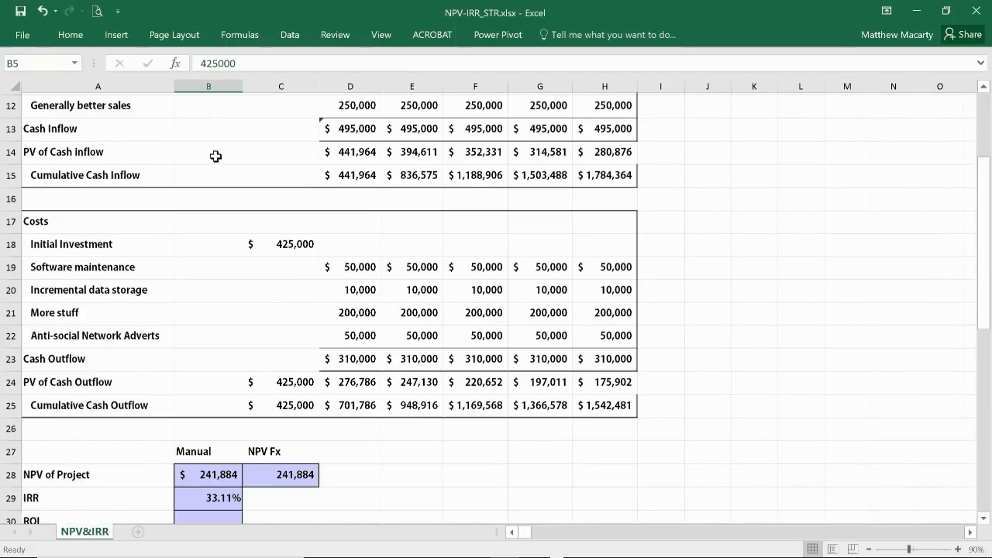
scroll("down", 3)
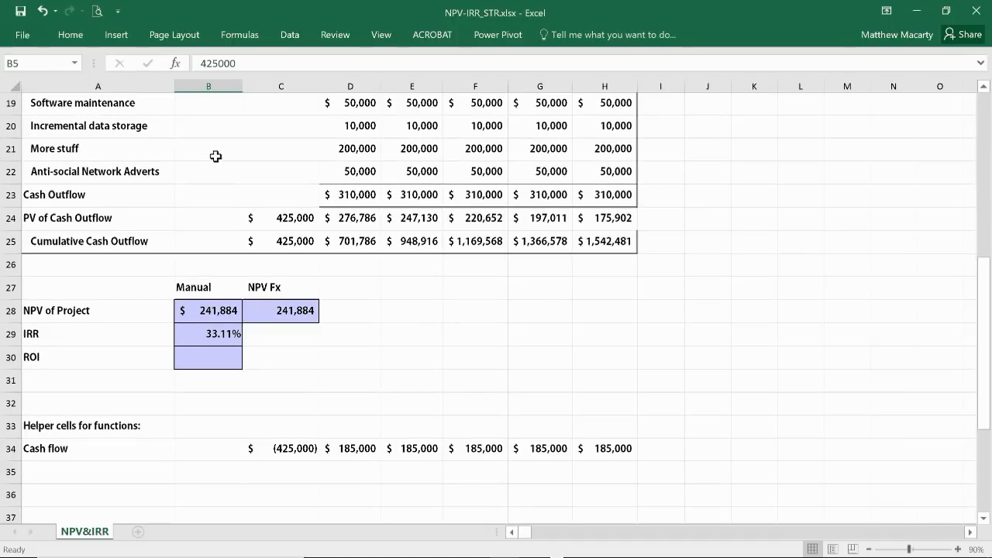
mouse_move(313, 381)
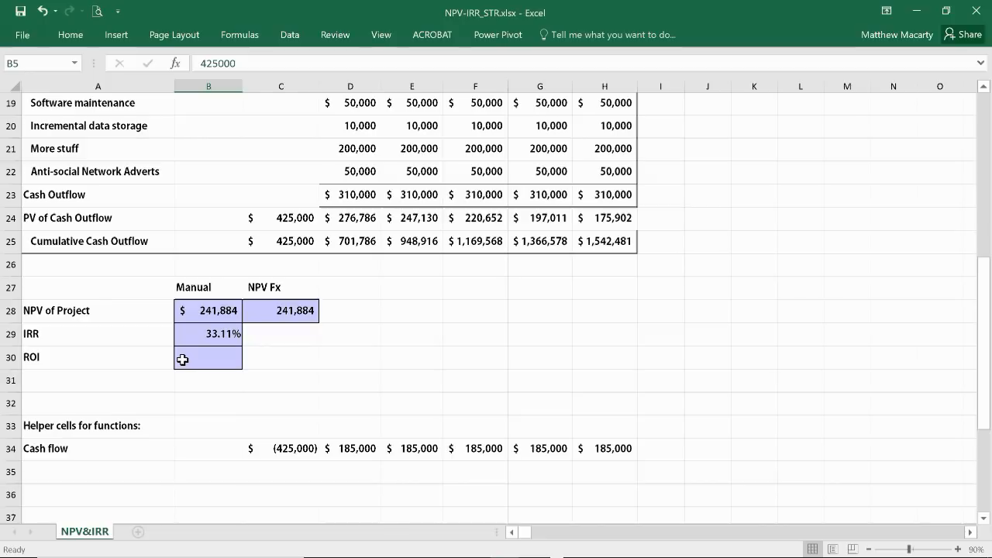
- Enter =B28/H25 in B30, dividing $241,884 NPV by $1,542,481 outflow for an ROI of 15.68%
left_click(207, 356)
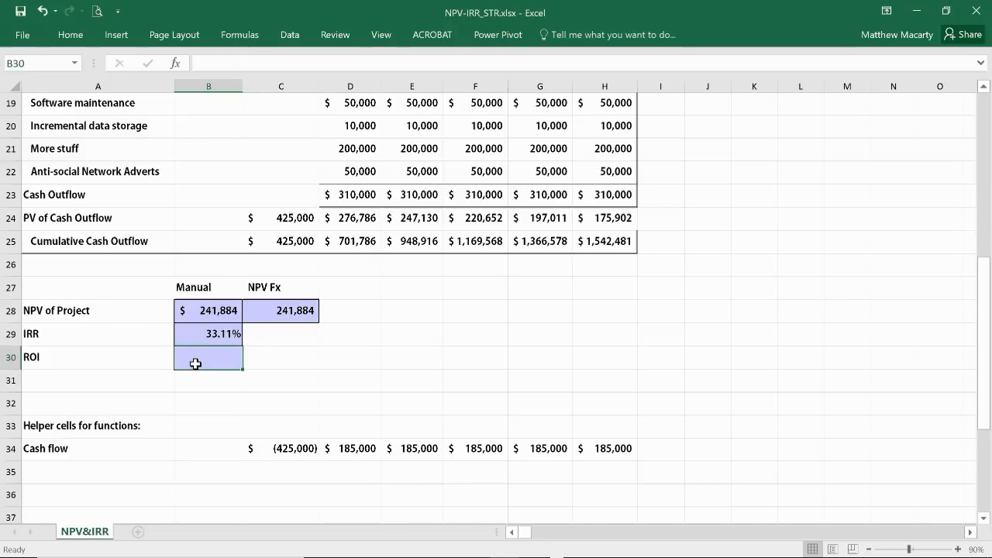
type("=B28")
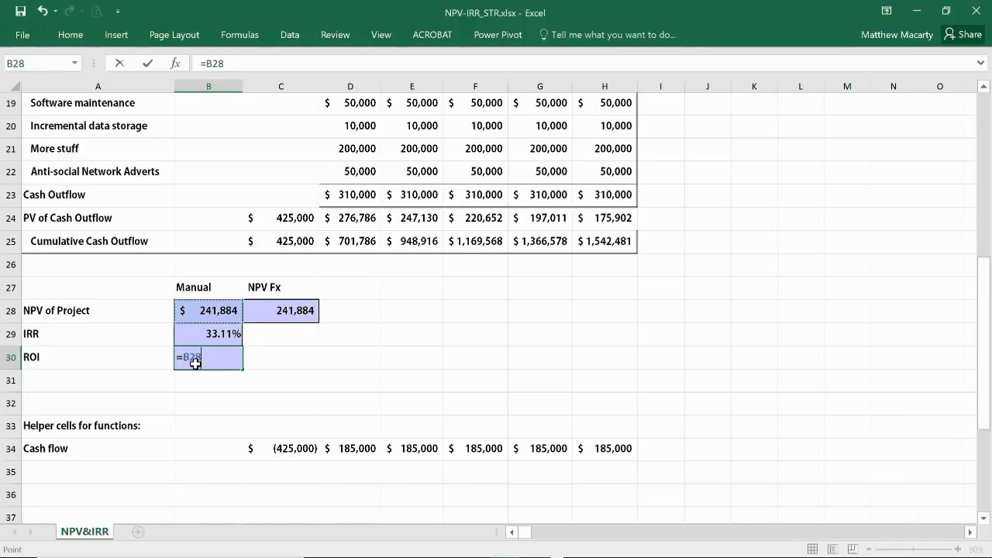
type("/")
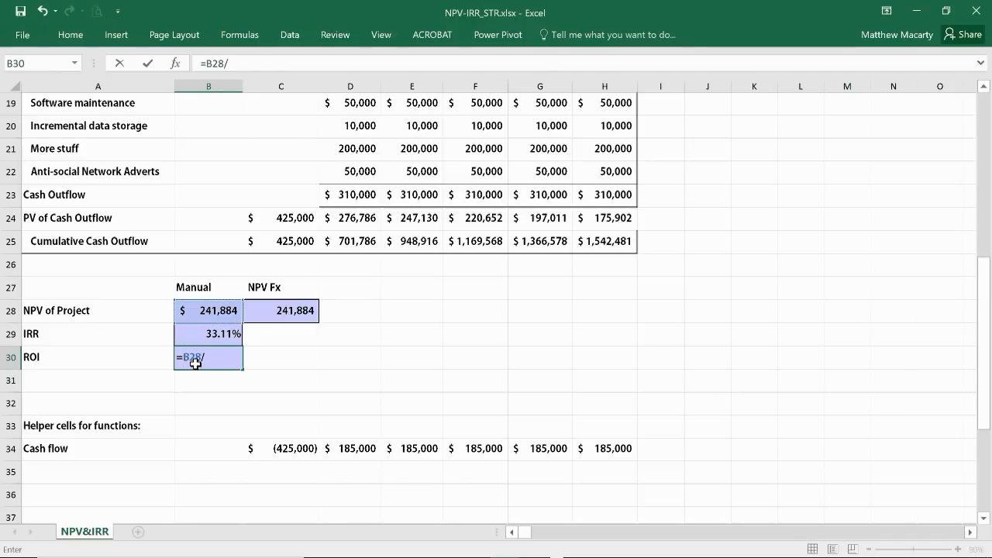
mouse_move(486, 238)
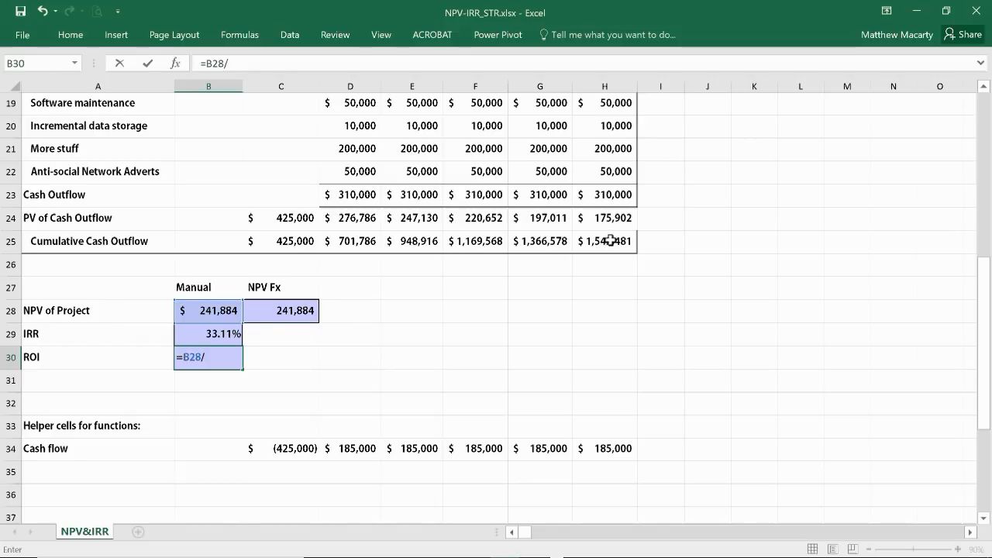
left_click(605, 241)
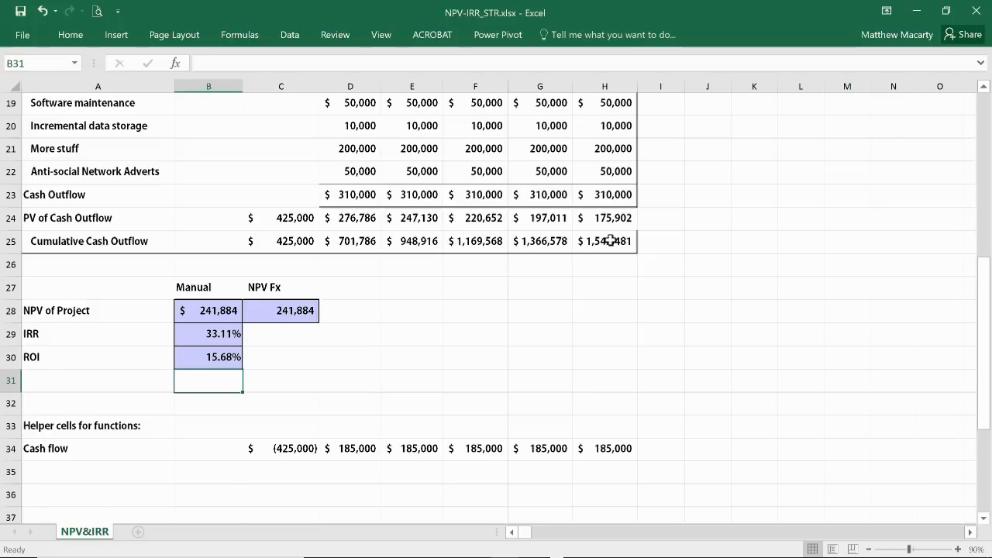
scroll("up", 3)
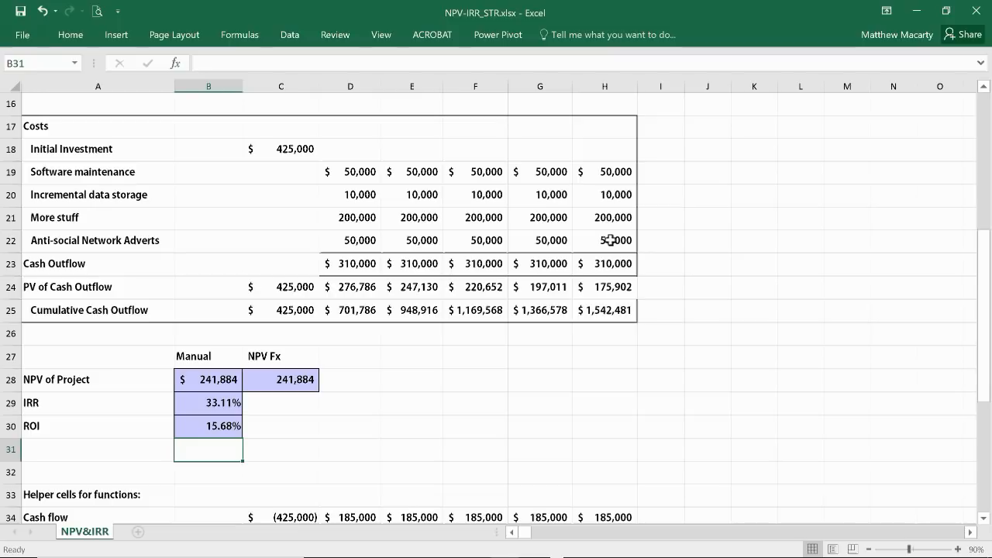